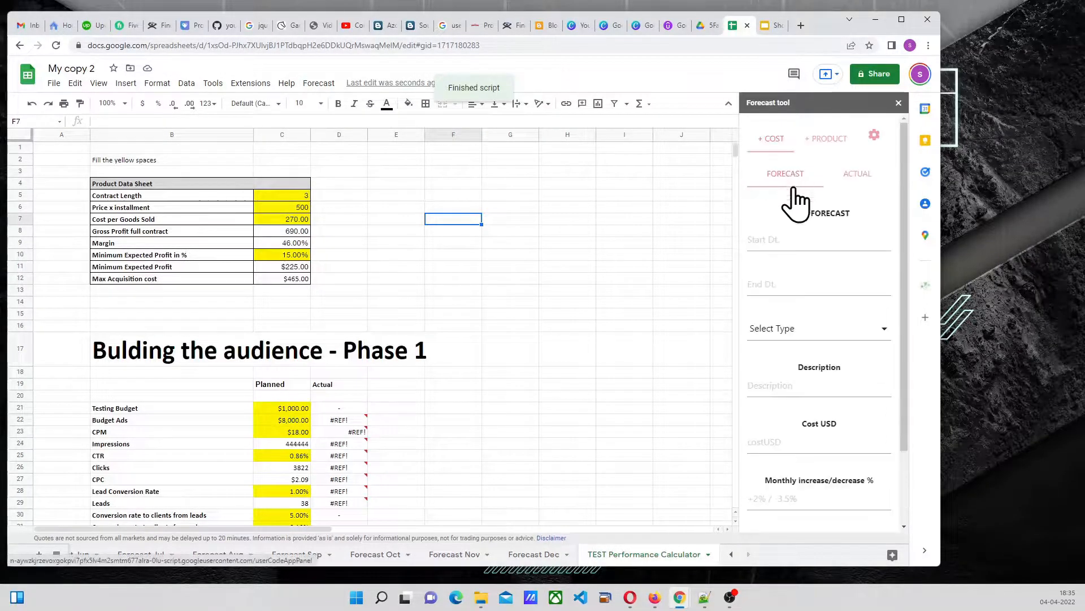
# - Switch the Forecast tool sidebar from the cost forecast form to the ACTUAL cost form
pyautogui.click(857, 174)
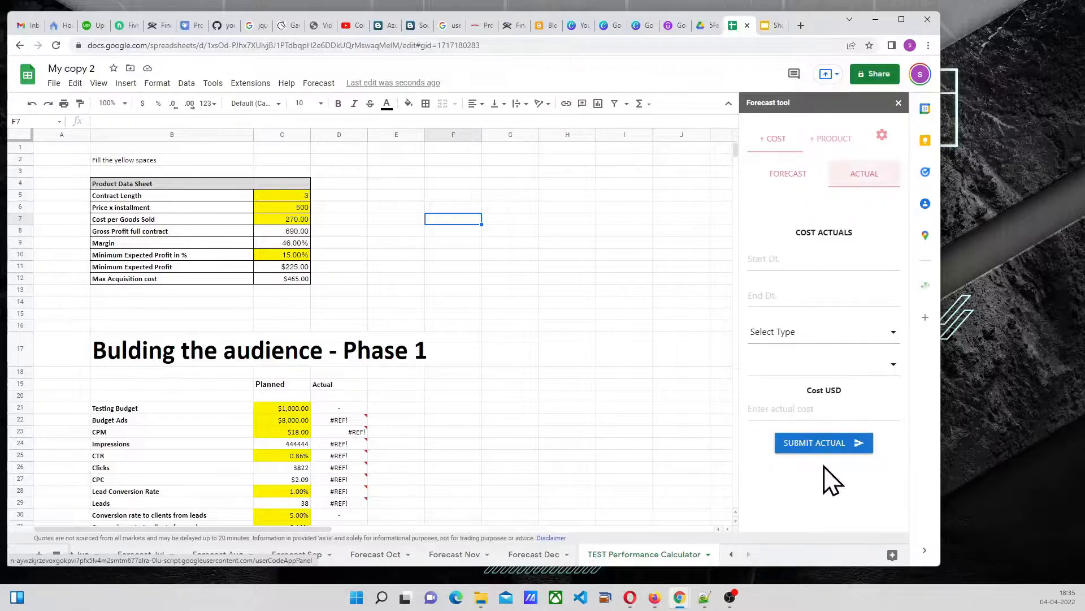
pyautogui.click(830, 138)
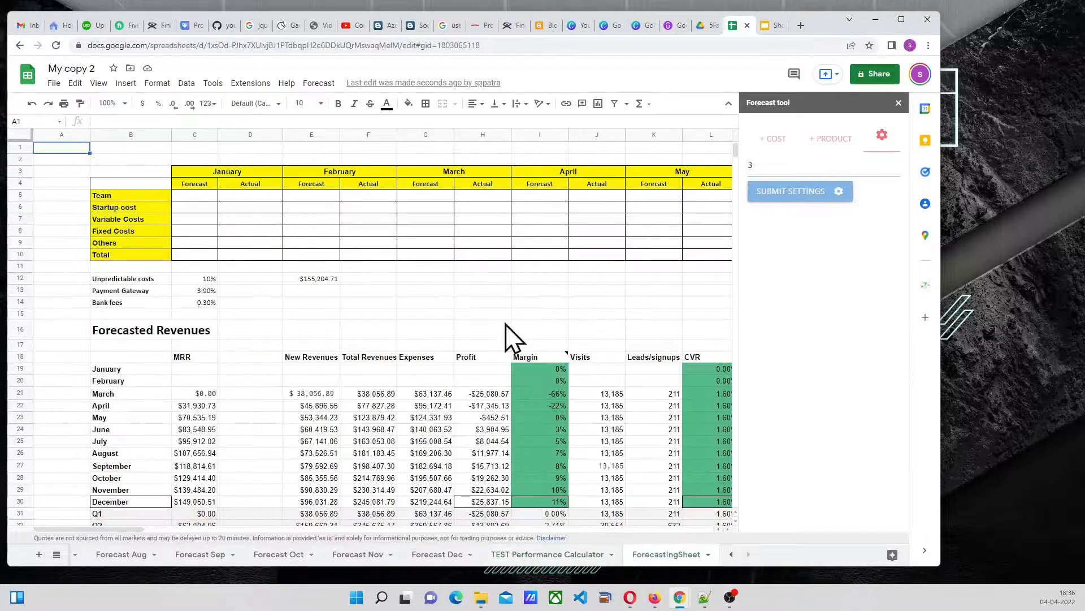
pyautogui.click(681, 172)
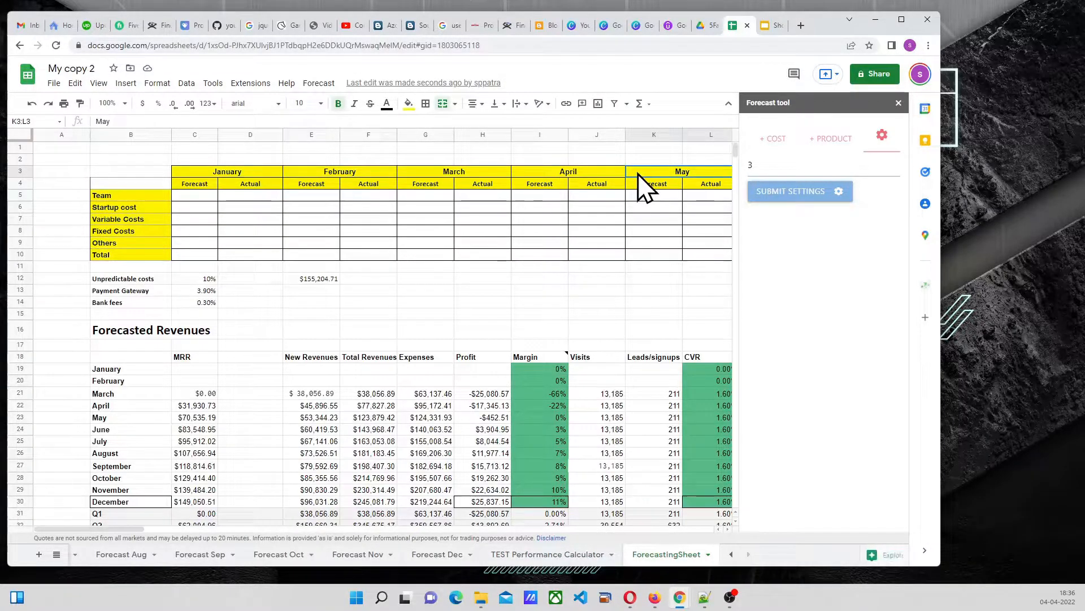
pyautogui.hscroll(3)
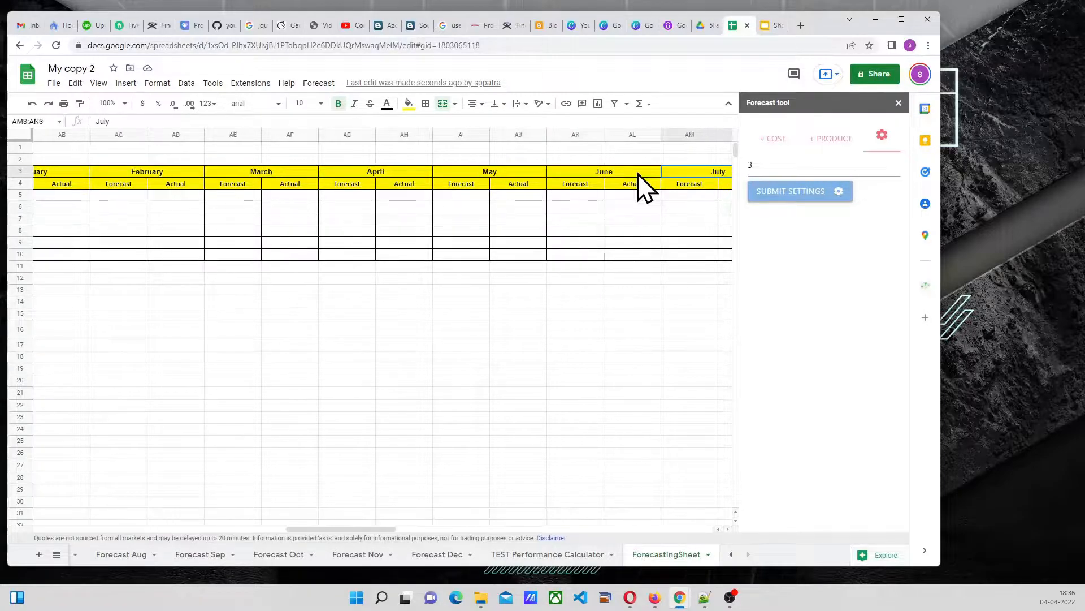
pyautogui.hscroll(3)
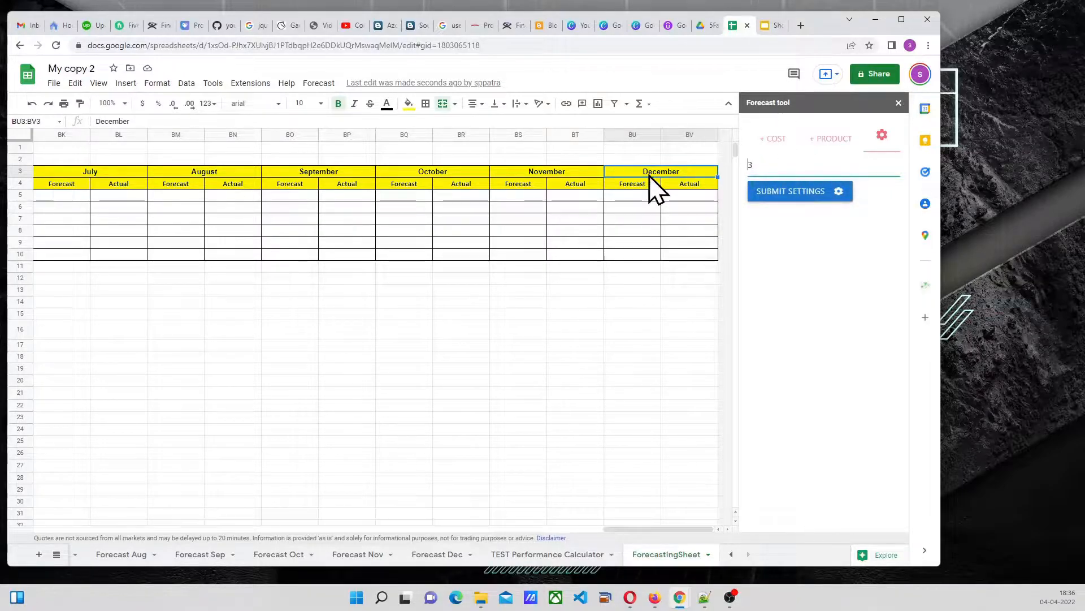
pyautogui.moveTo(550, 190)
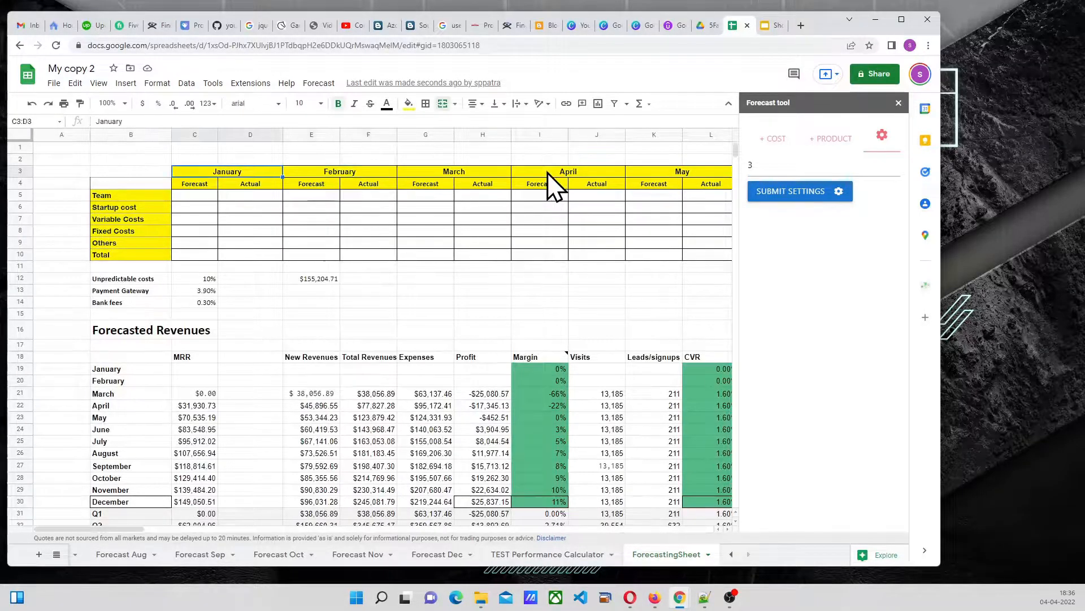
# - Start a cost forecast running from Apr 04, 2022 to Feb 02, 2023
pyautogui.click(194, 195)
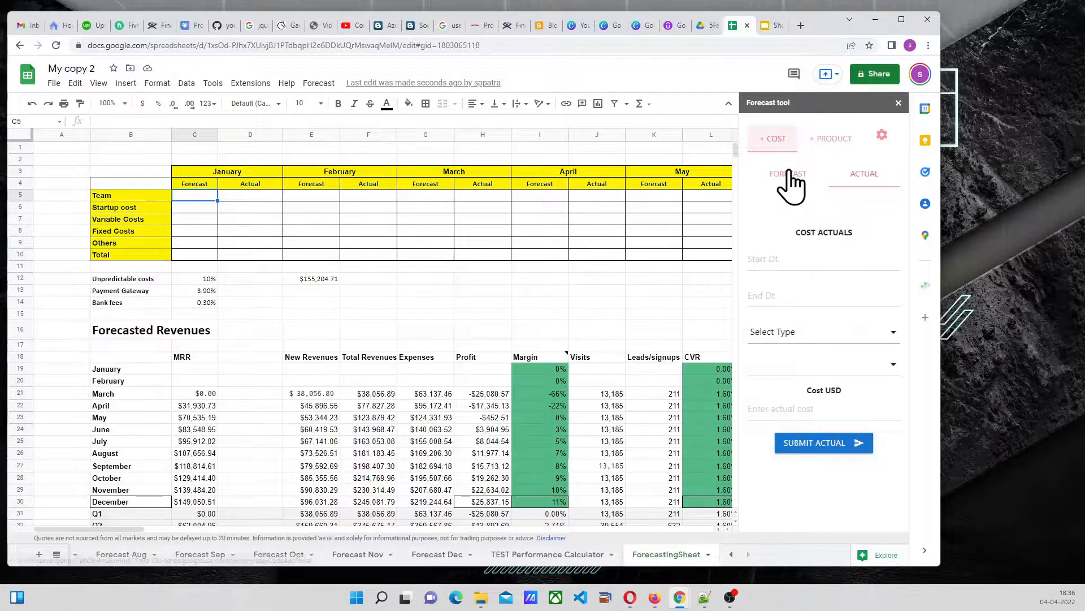
pyautogui.click(789, 258)
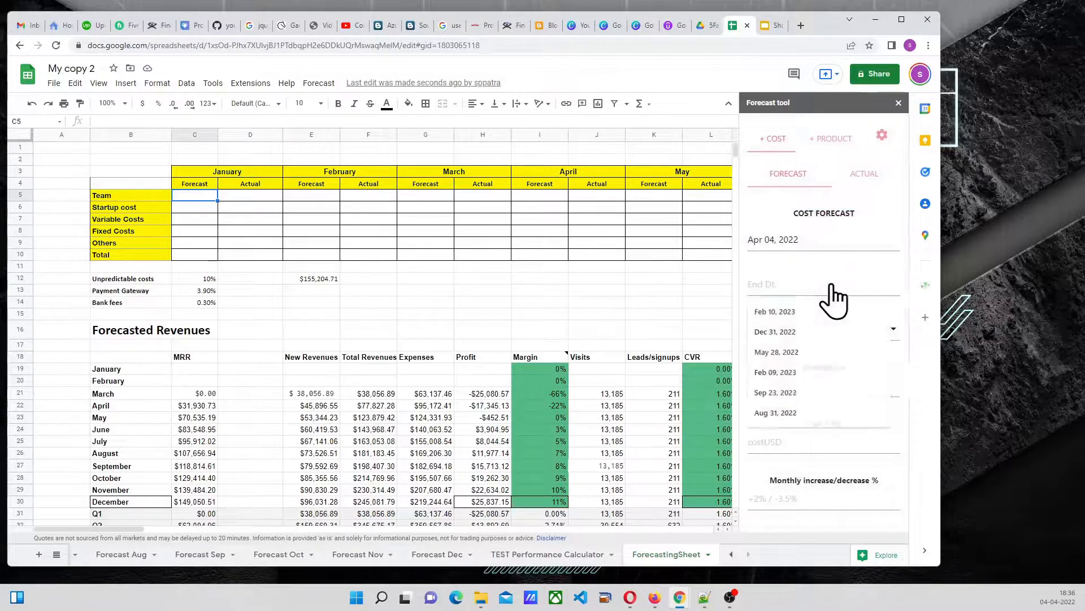
pyautogui.click(774, 284)
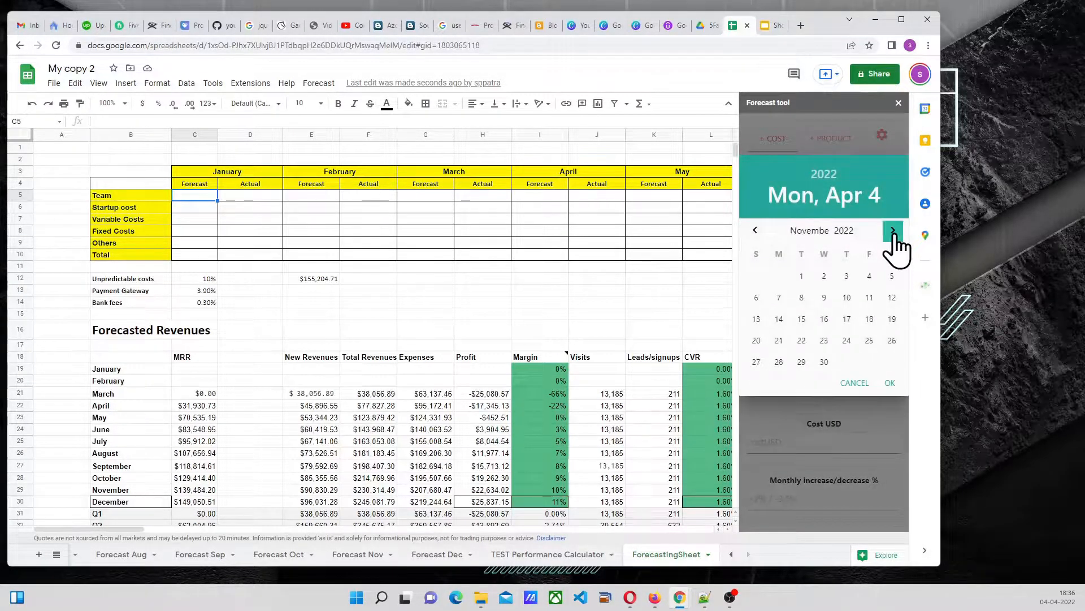
pyautogui.click(893, 231)
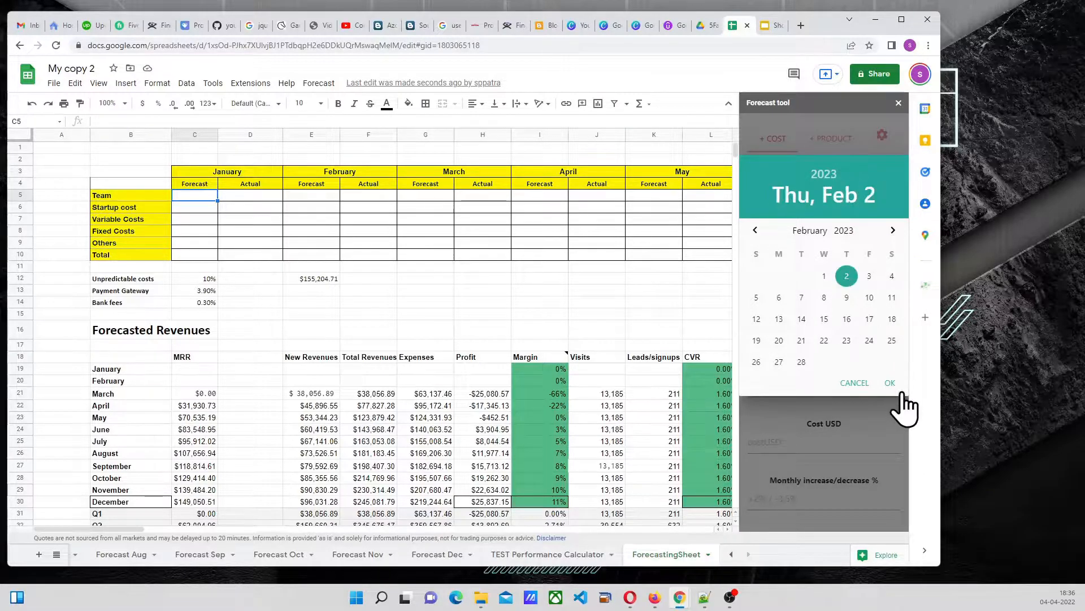
pyautogui.click(889, 382)
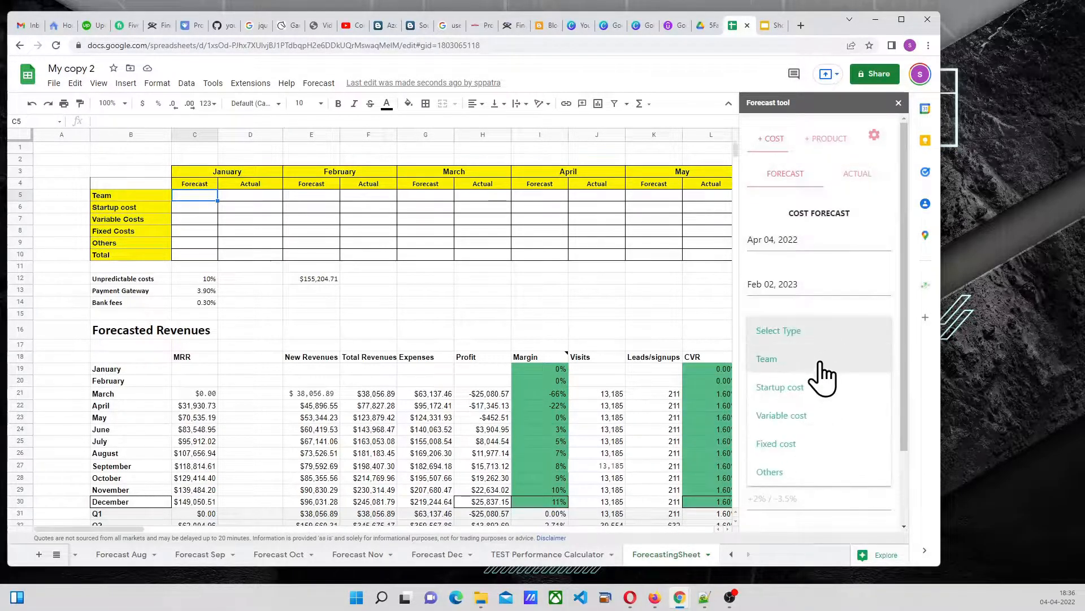
# - Set type Team, description Team1, 1000 USD rising 2% monthly, and submit the forecast
pyautogui.click(766, 359)
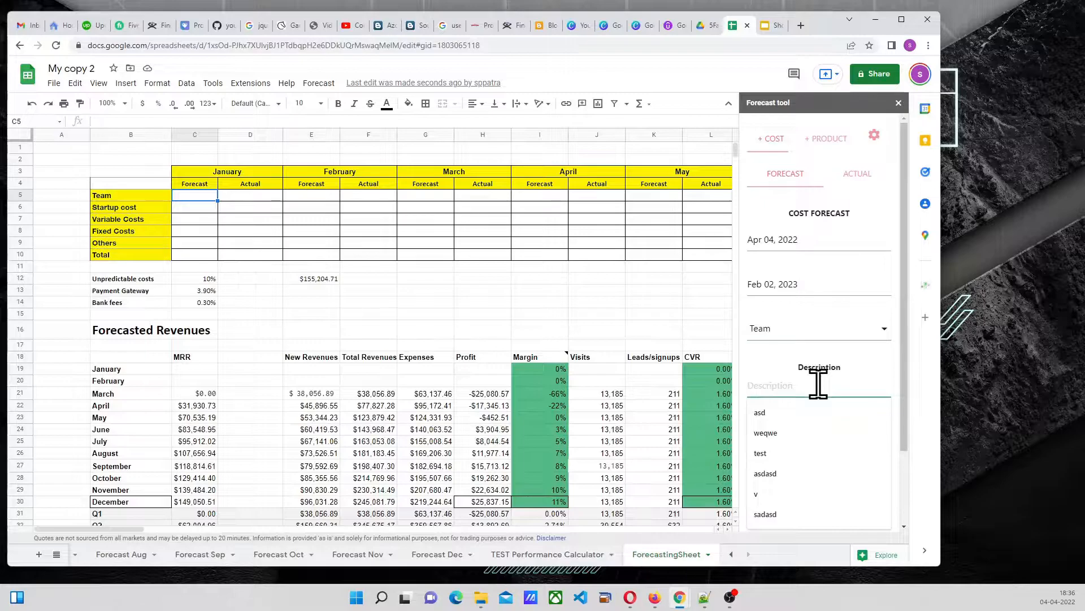
pyautogui.write('Team1')
pyautogui.write('1000')
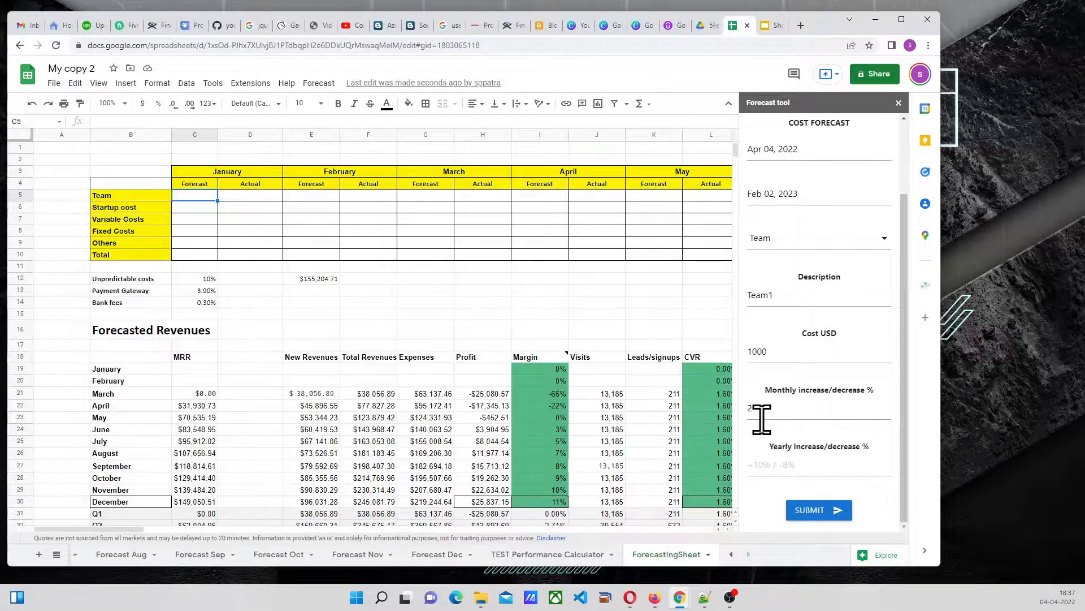
pyautogui.click(819, 510)
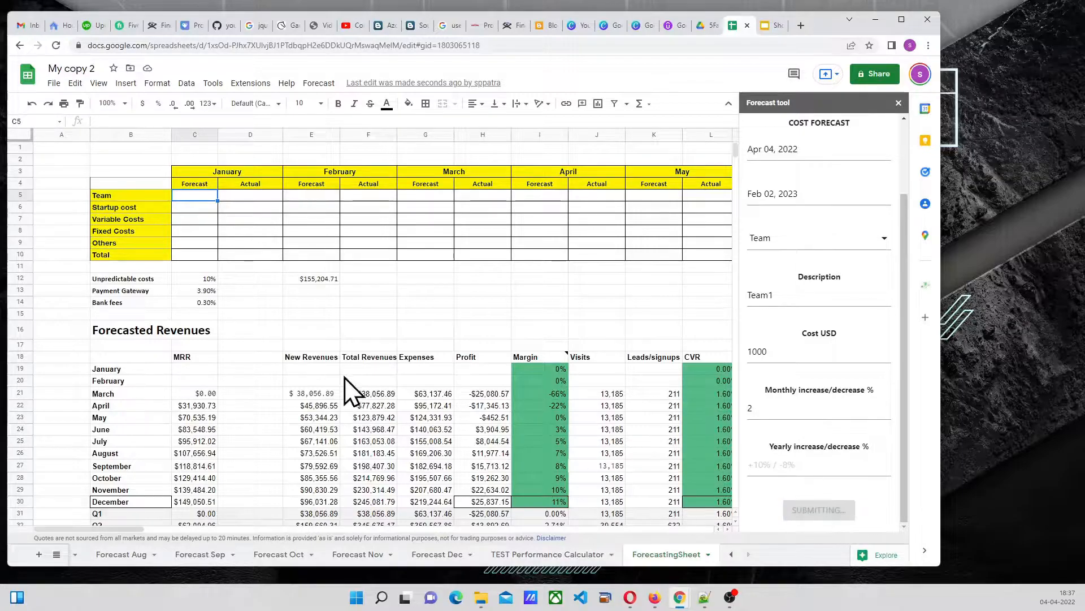
# - Review the Team1 row's forecasts: 1000 in April, 1040.4 in May, 1060.8 in June, through February
pyautogui.click(818, 509)
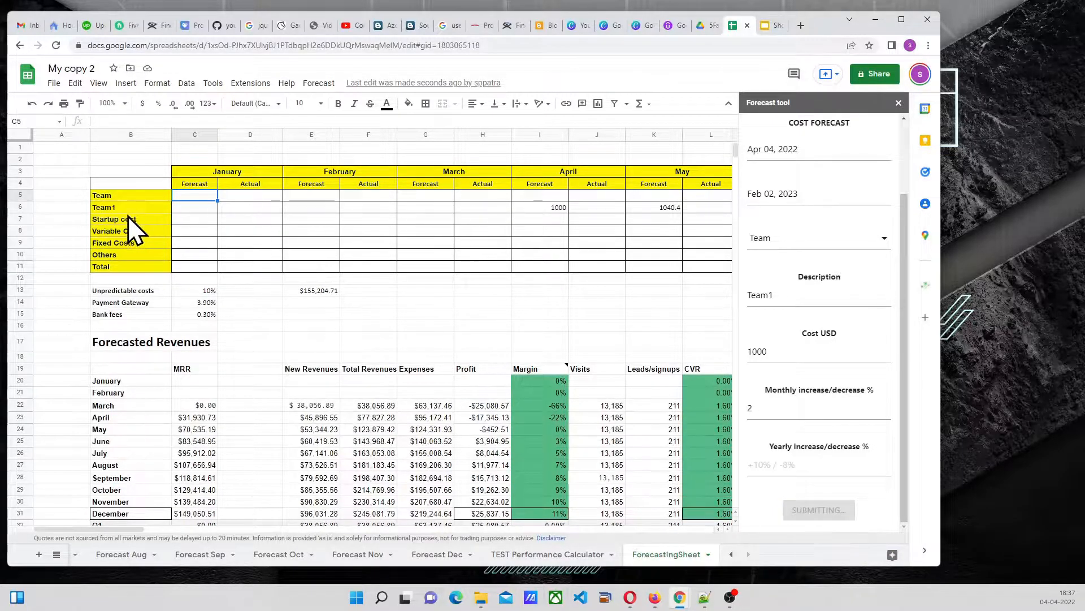
pyautogui.click(539, 207)
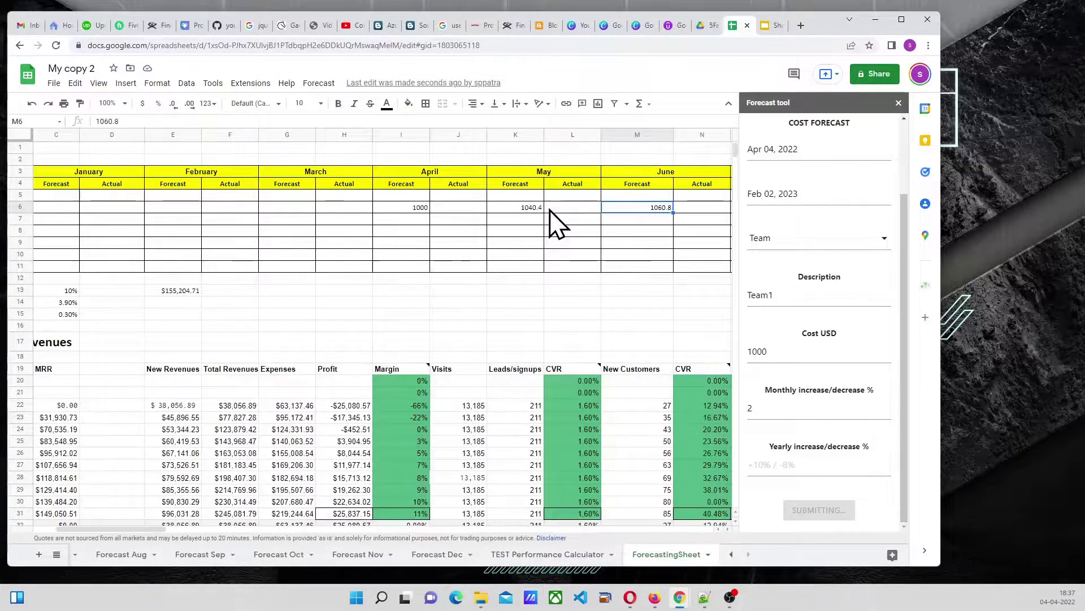
pyautogui.click(701, 208)
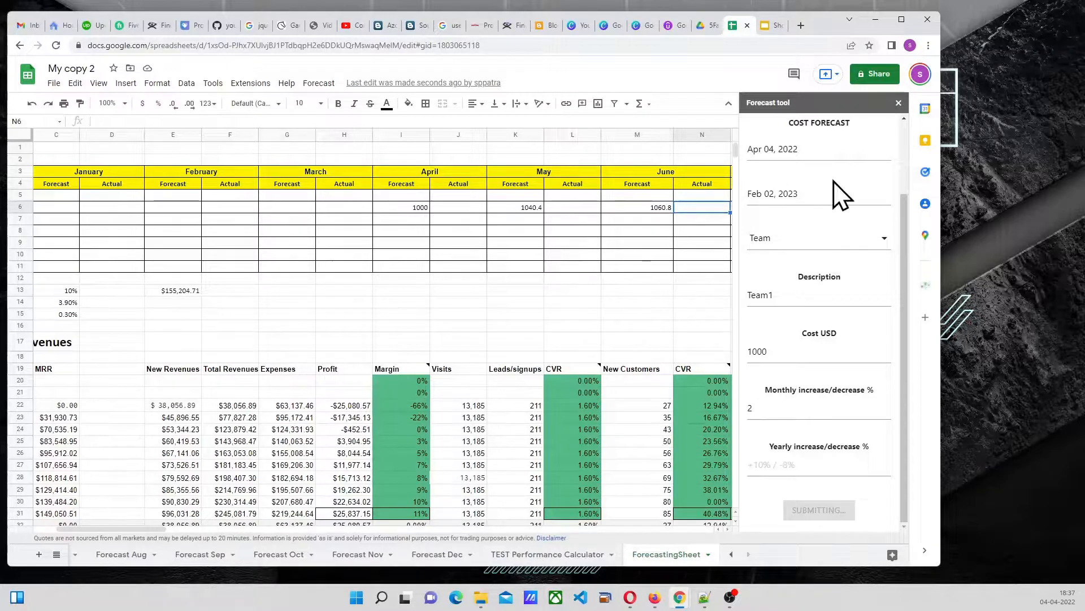
pyautogui.click(638, 207)
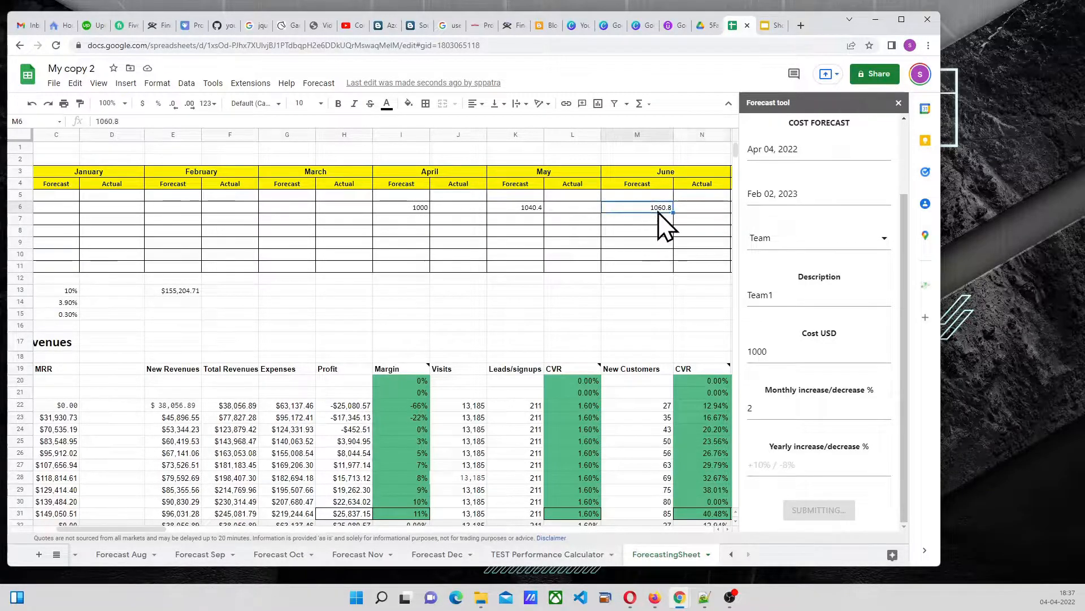
pyautogui.hscroll(3)
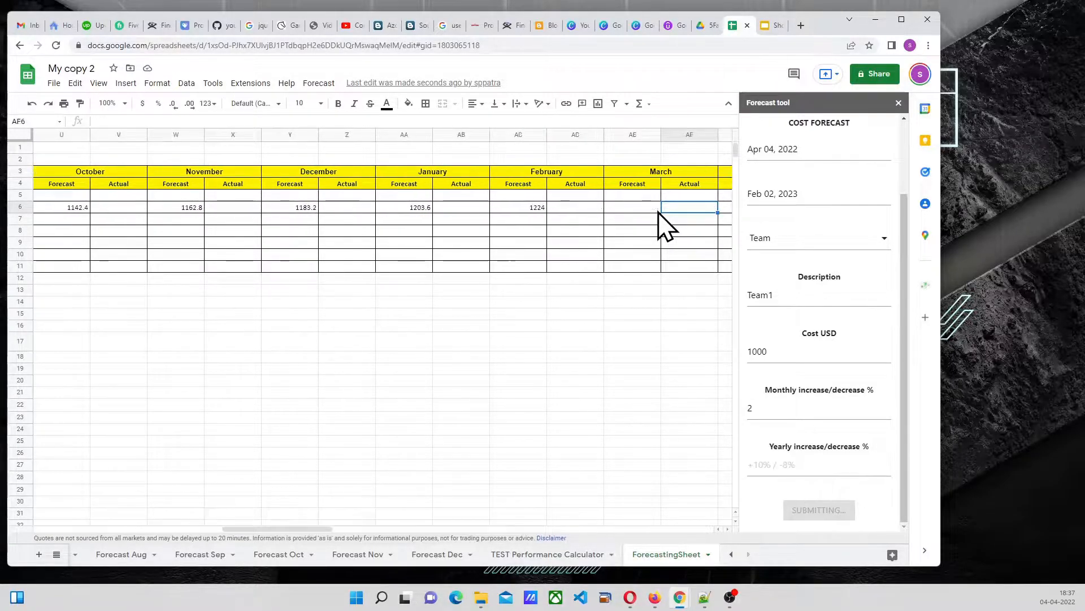
pyautogui.click(462, 207)
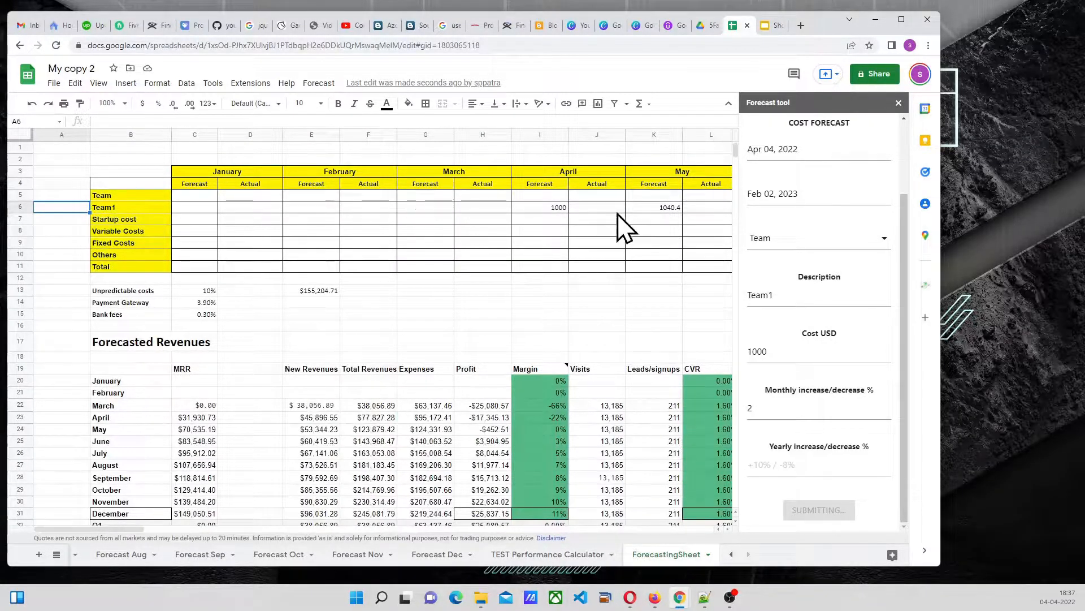
pyautogui.moveTo(662, 228)
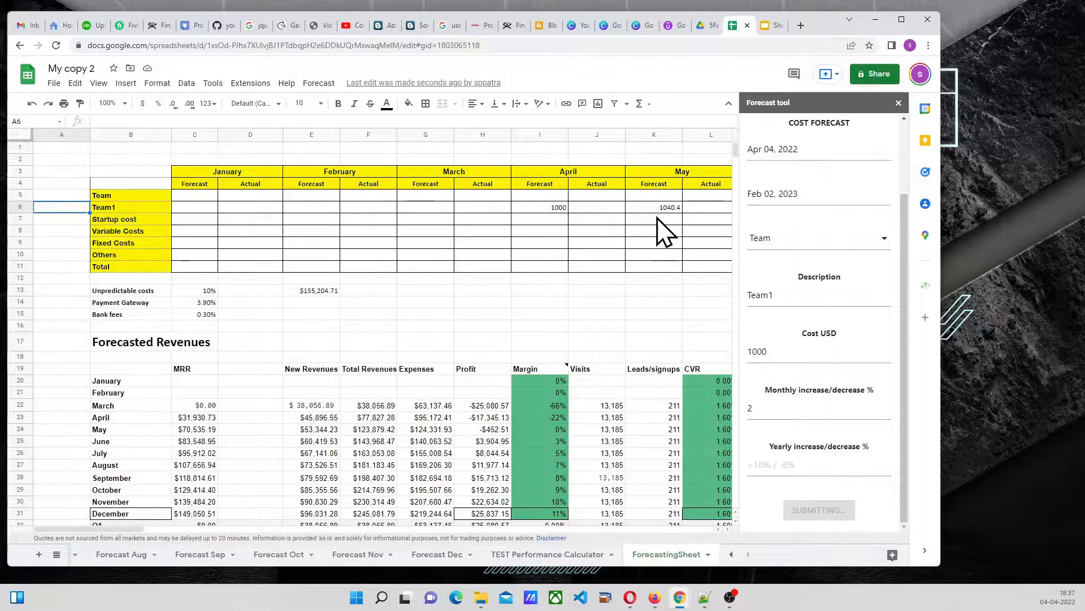
pyautogui.moveTo(187, 242)
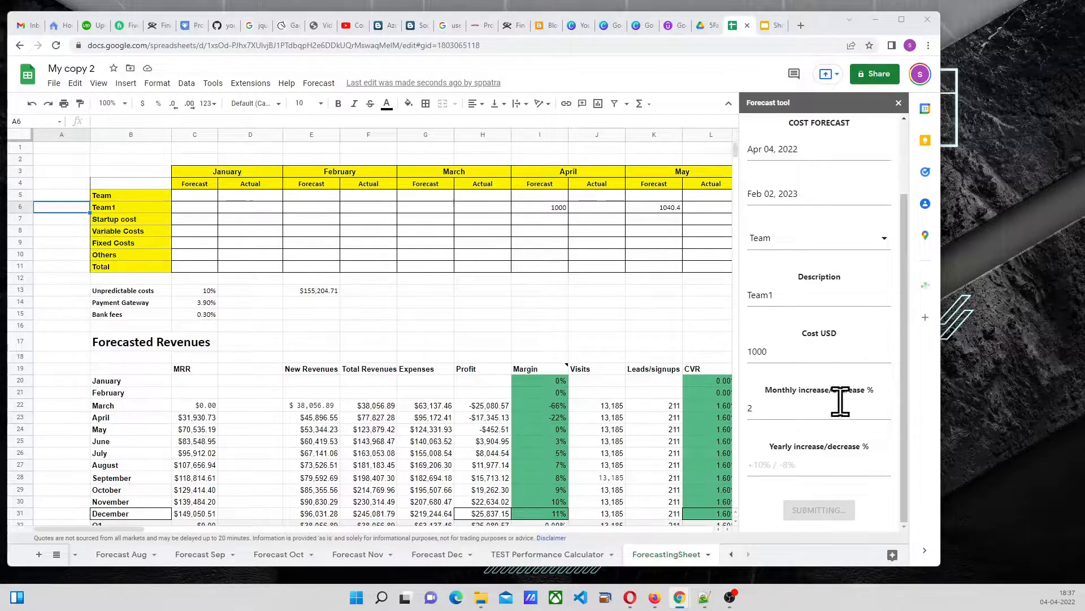
# - Set the cost forecast dates to Apr 05 – Jul 15, 2022
pyautogui.click(818, 509)
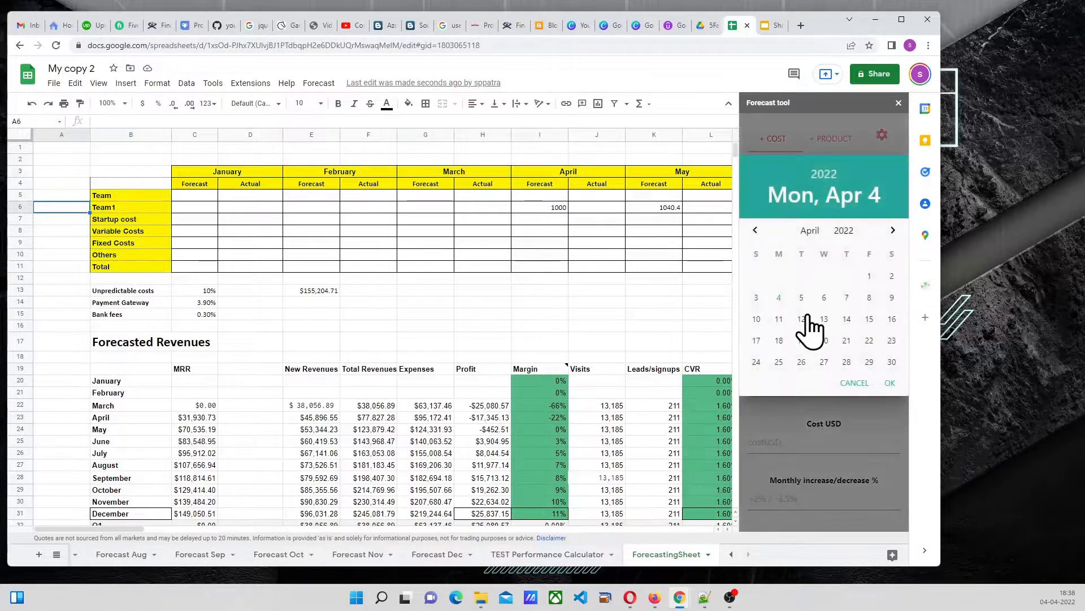
pyautogui.click(800, 297)
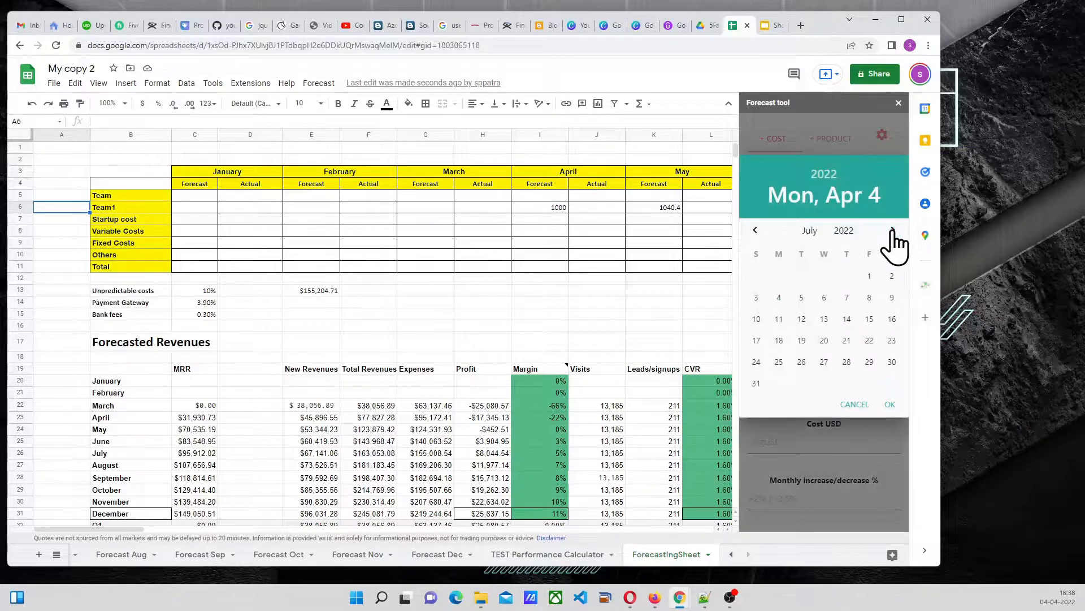
pyautogui.click(890, 403)
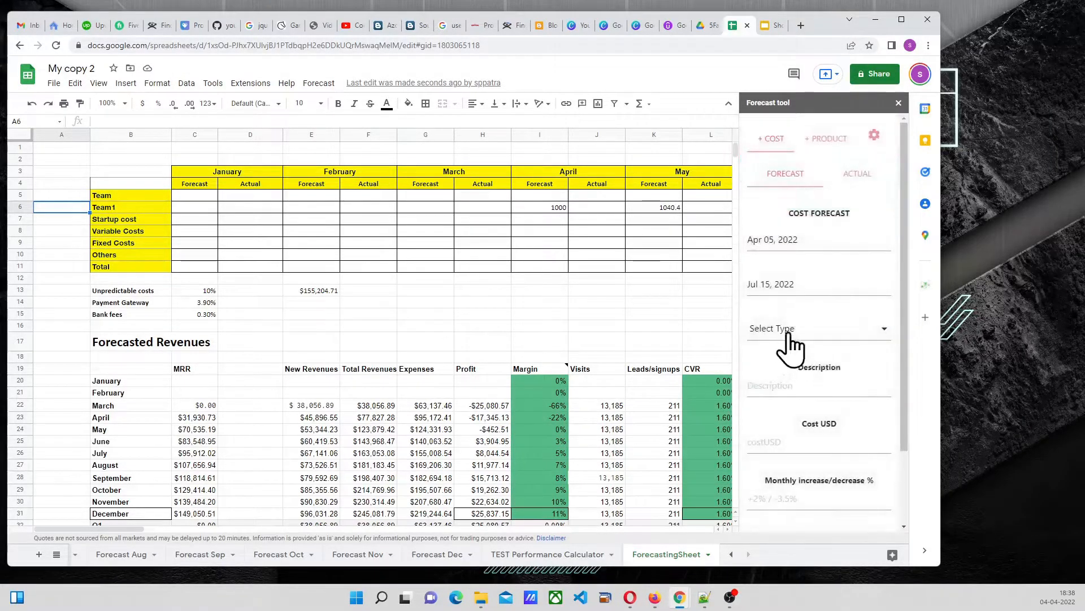
pyautogui.click(819, 328)
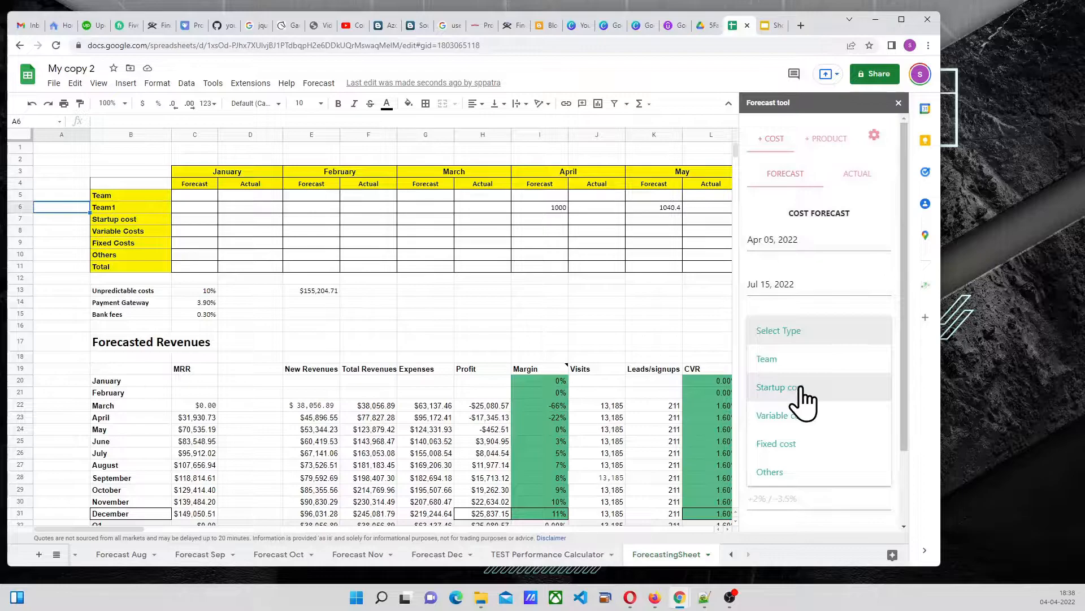
# - Choose Startup cost, description start1, cost 100 USD rising 3% monthly, and submit
pyautogui.click(776, 387)
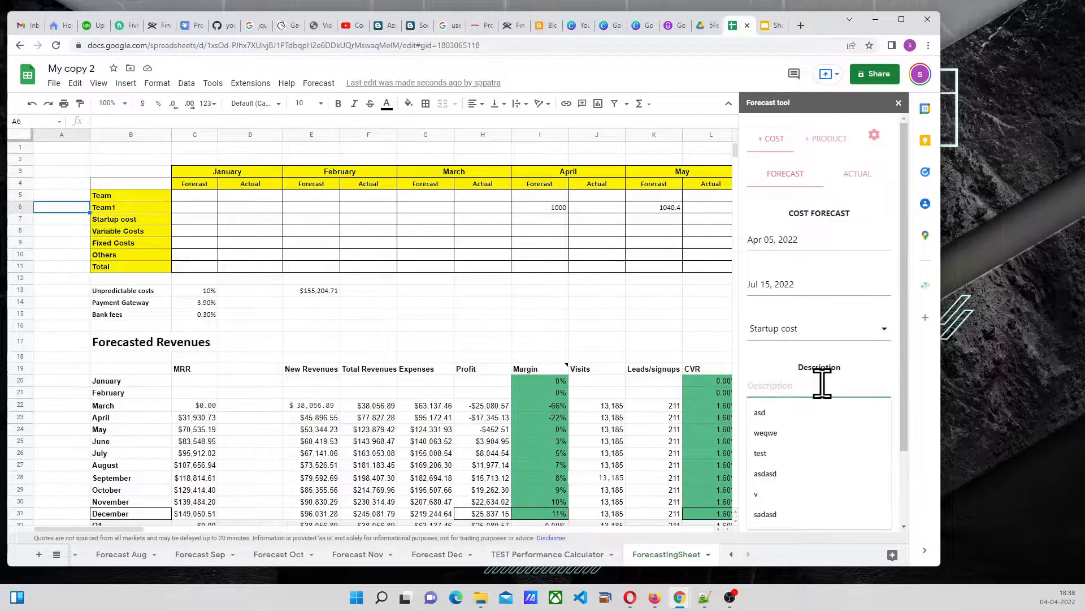
pyautogui.write('start1')
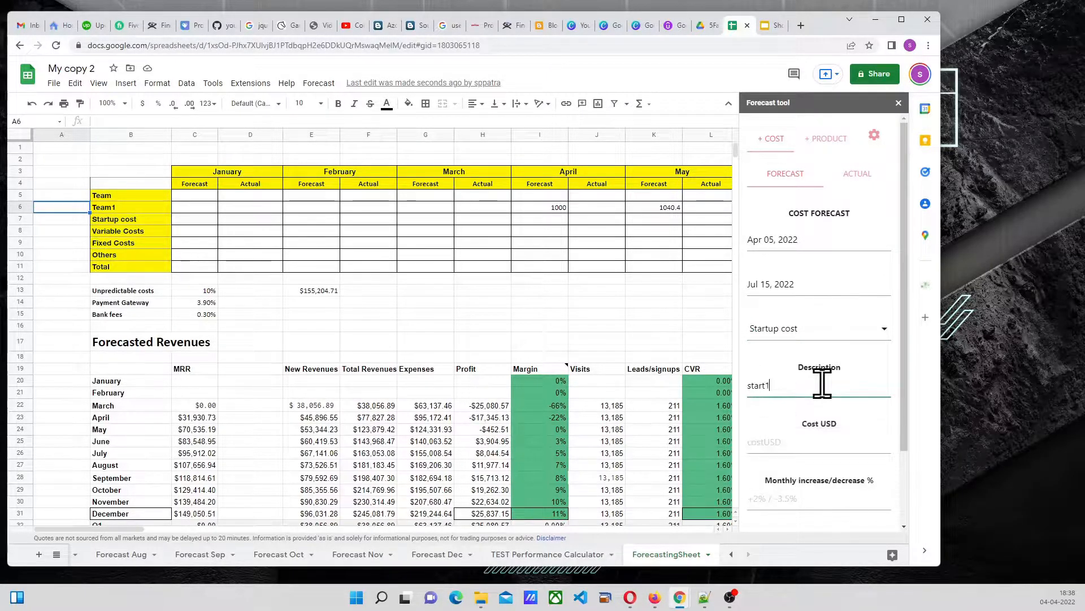
pyautogui.write('100')
pyautogui.click(819, 499)
pyautogui.write('3')
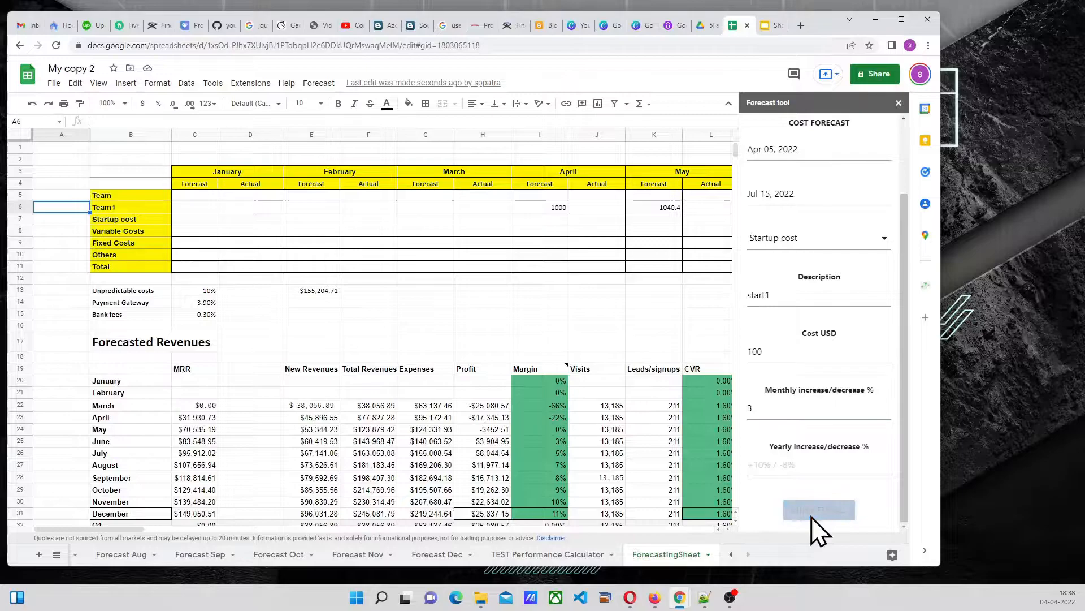
pyautogui.click(818, 510)
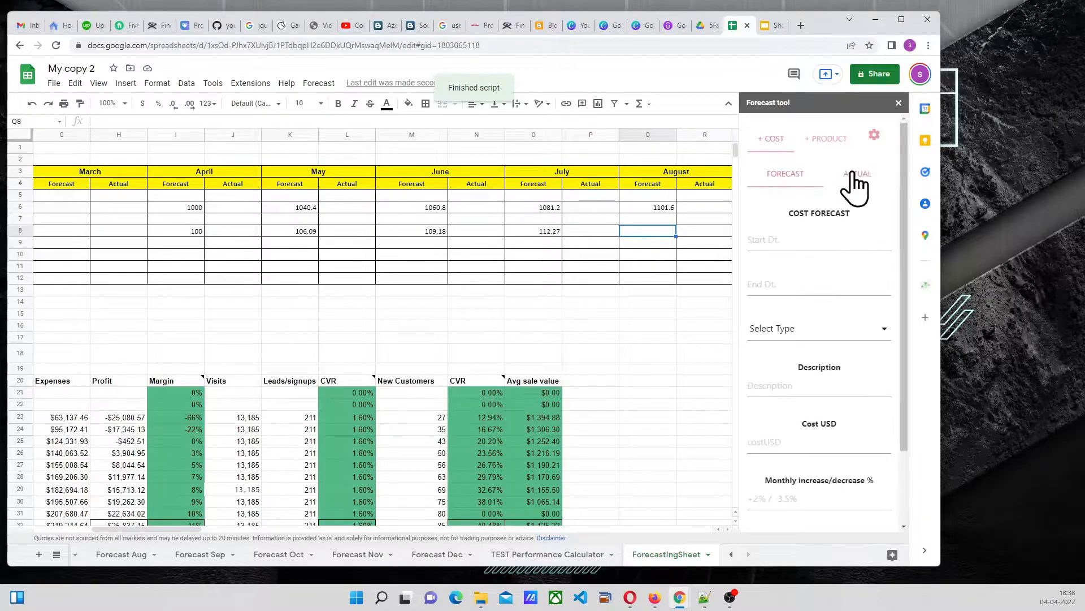
# - In the cost actuals form, set the period to Apr 05 – Jul 21, 2022
pyautogui.click(857, 175)
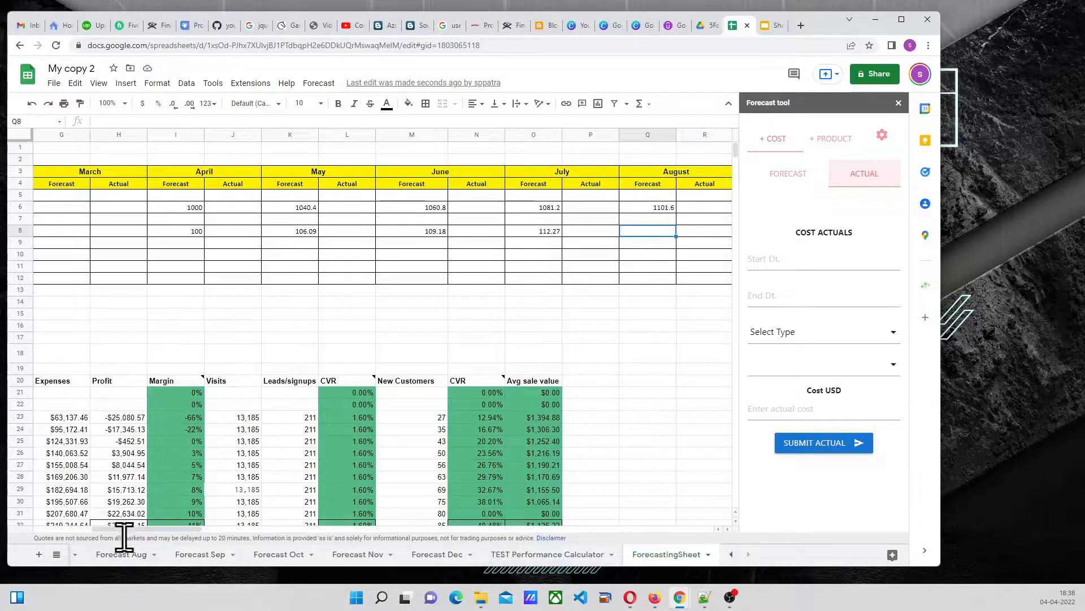
pyautogui.hscroll(-3)
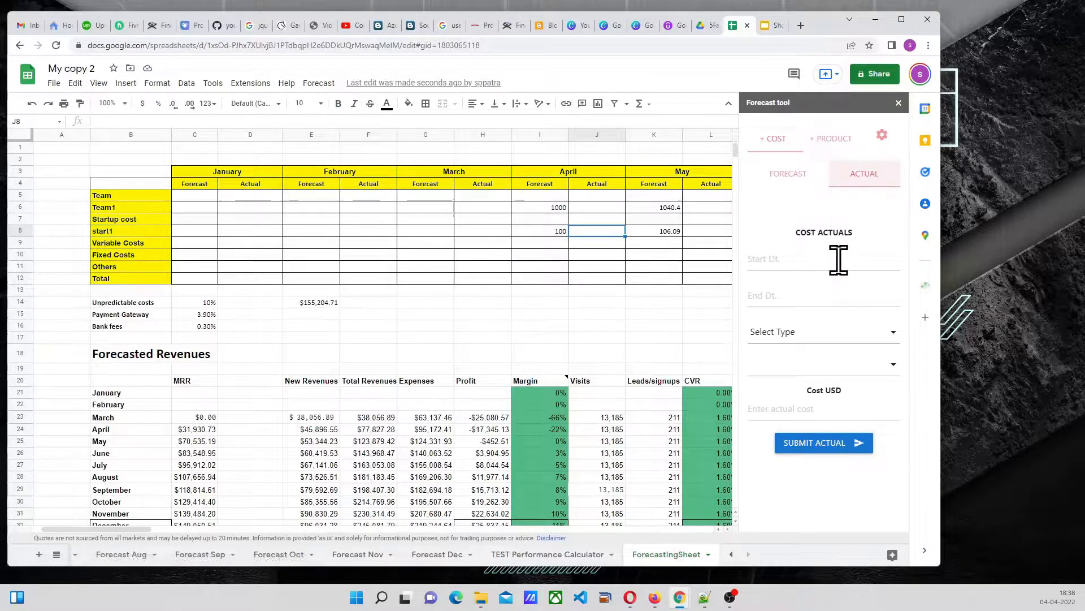
pyautogui.click(808, 259)
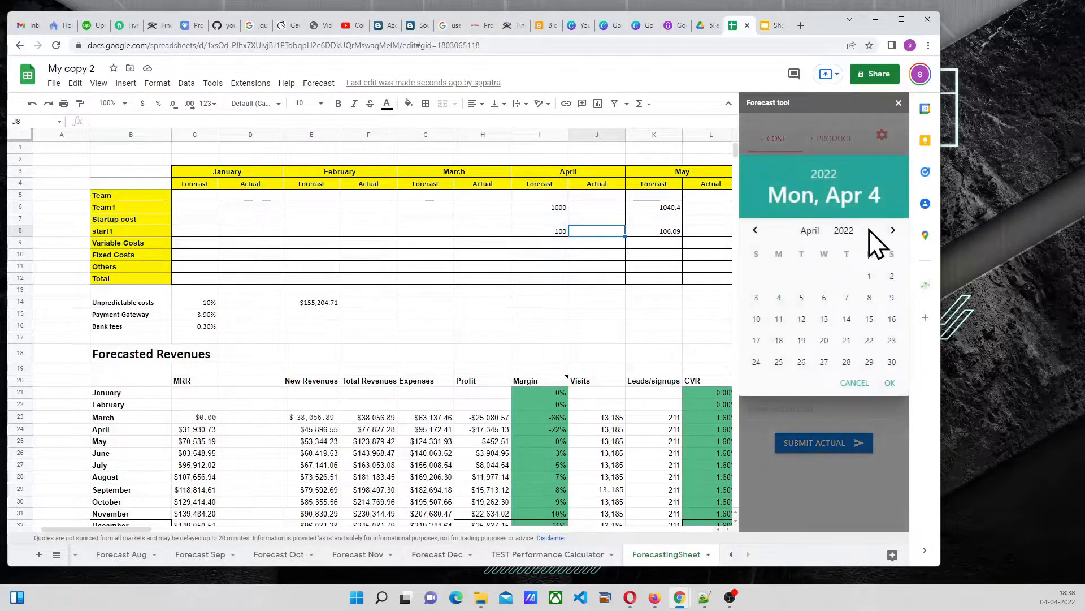
pyautogui.click(801, 298)
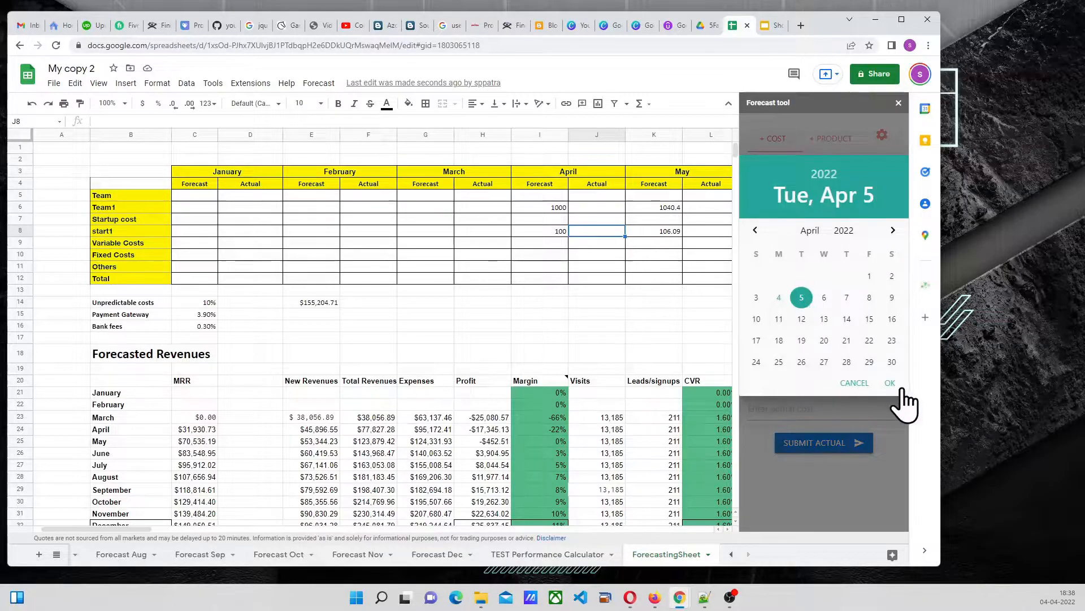
pyautogui.click(889, 382)
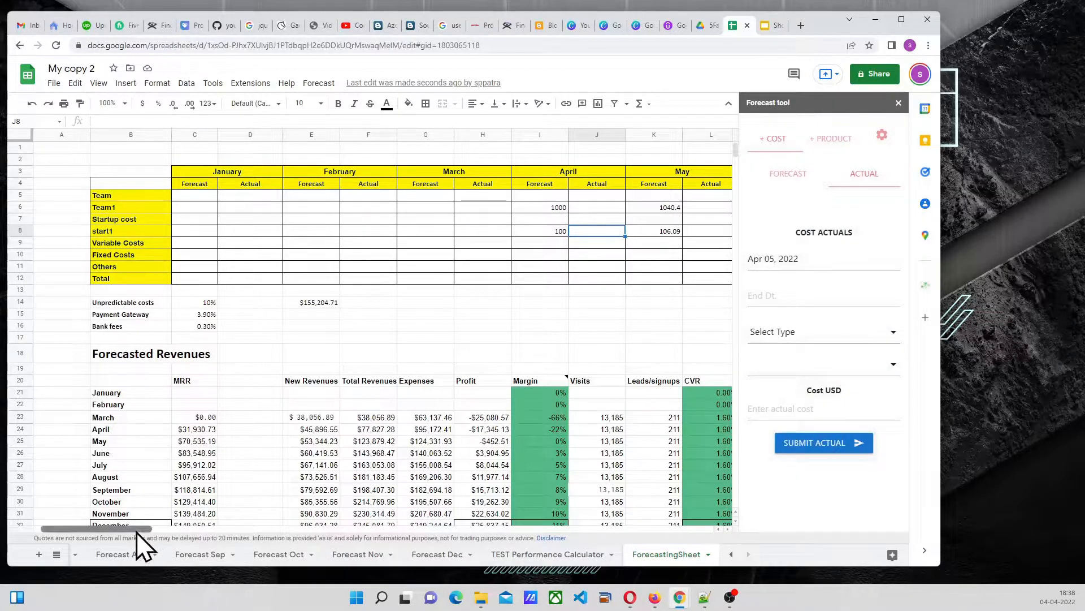
pyautogui.hscroll(3)
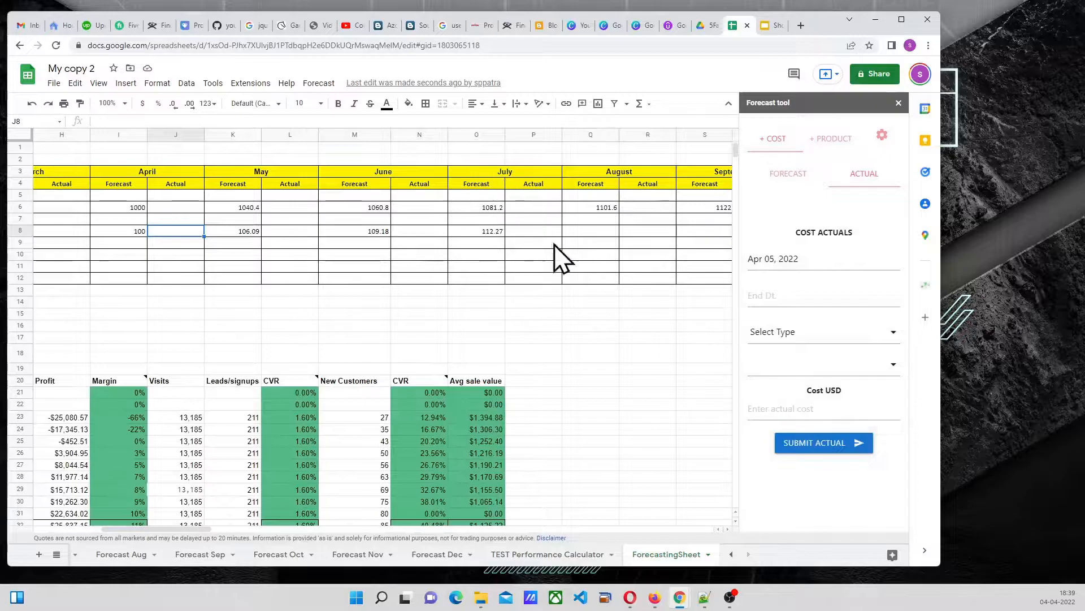
pyautogui.click(773, 258)
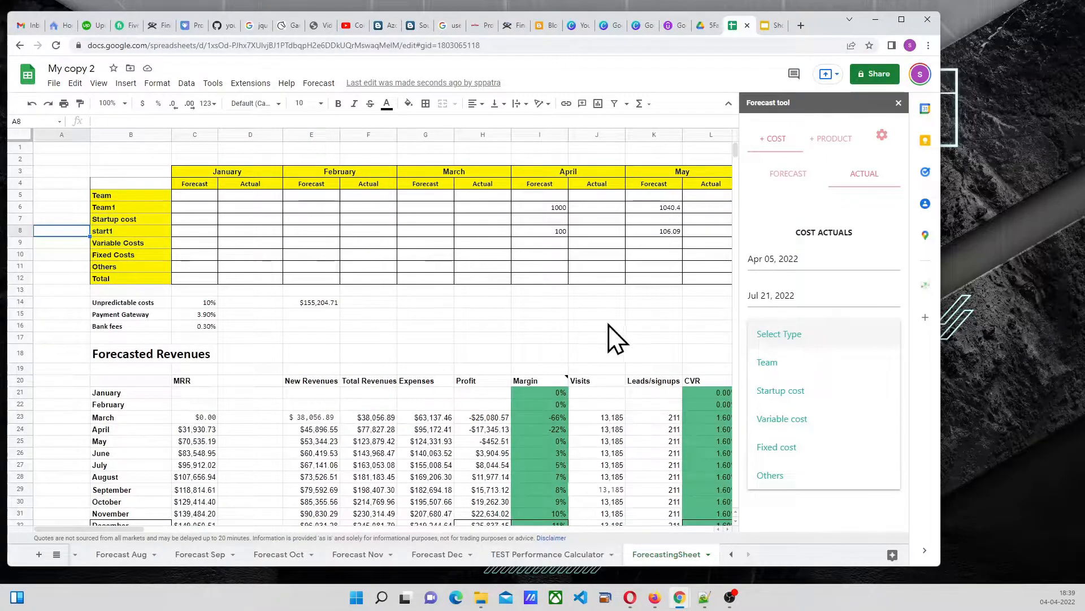
# - Choose Startup cost, item start1, enter an actual of 55 USD and submit it
pyautogui.click(780, 390)
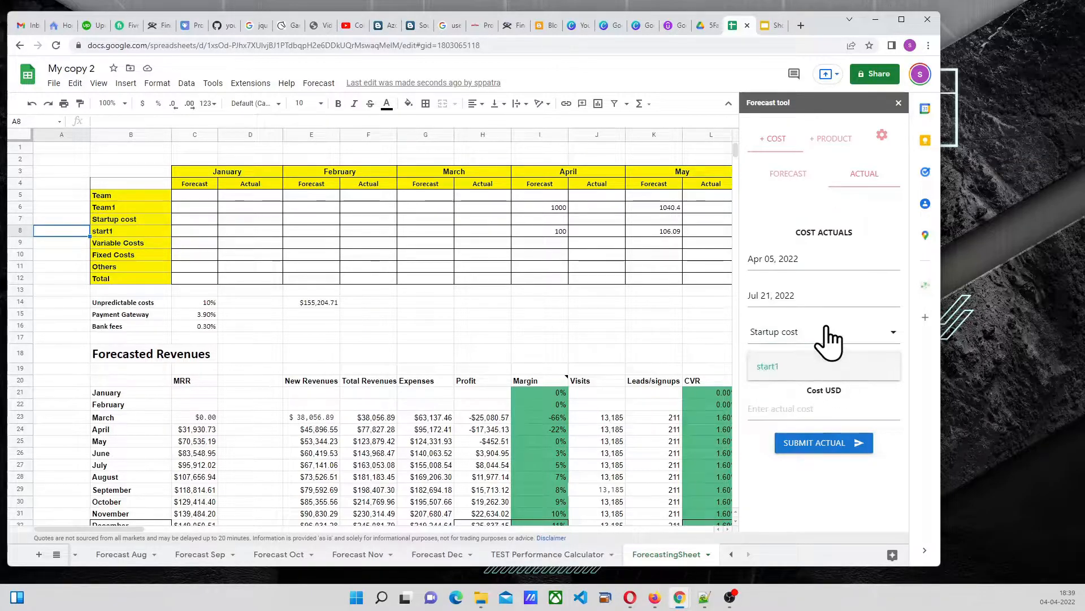
pyautogui.click(768, 366)
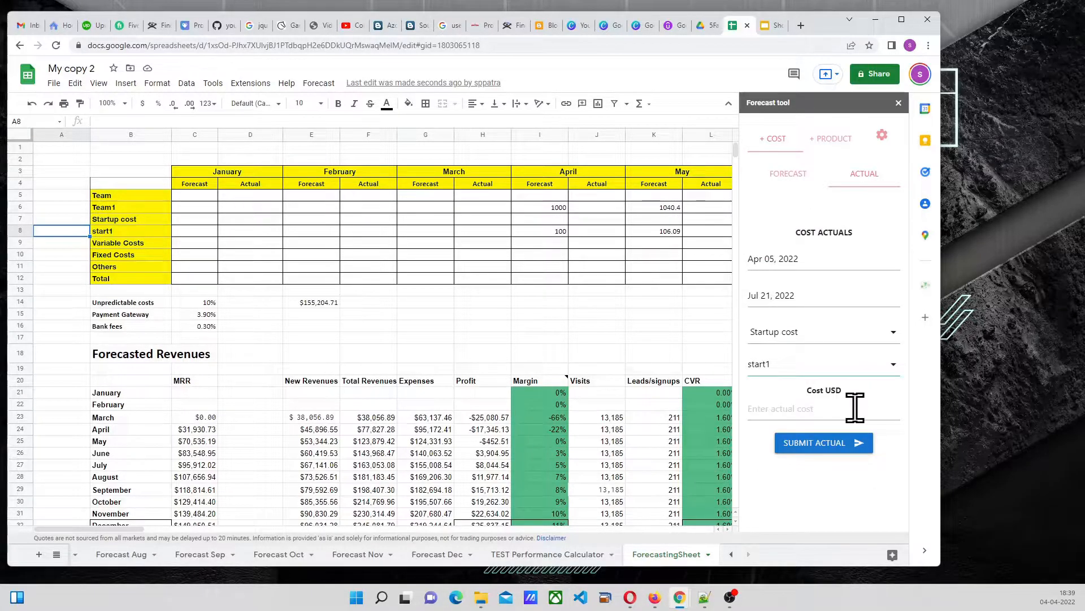
pyautogui.click(793, 408)
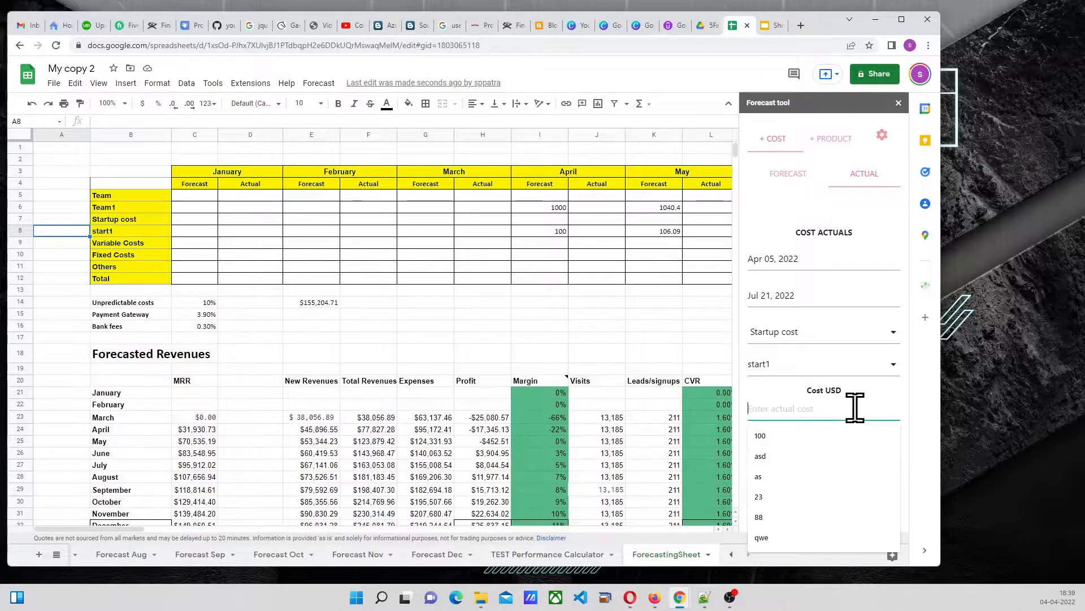
pyautogui.write('55')
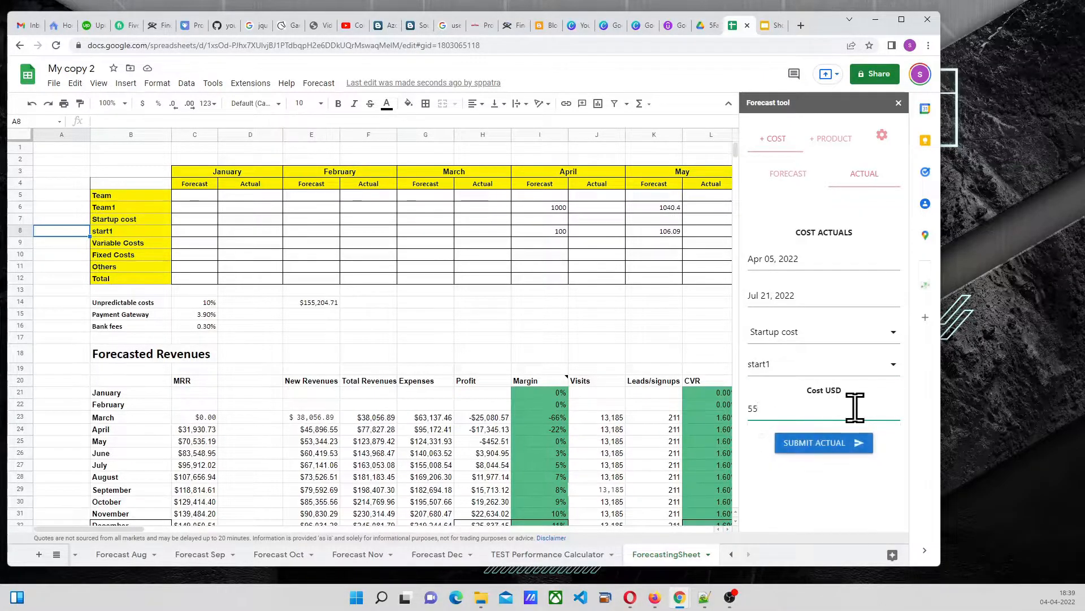
pyautogui.click(823, 443)
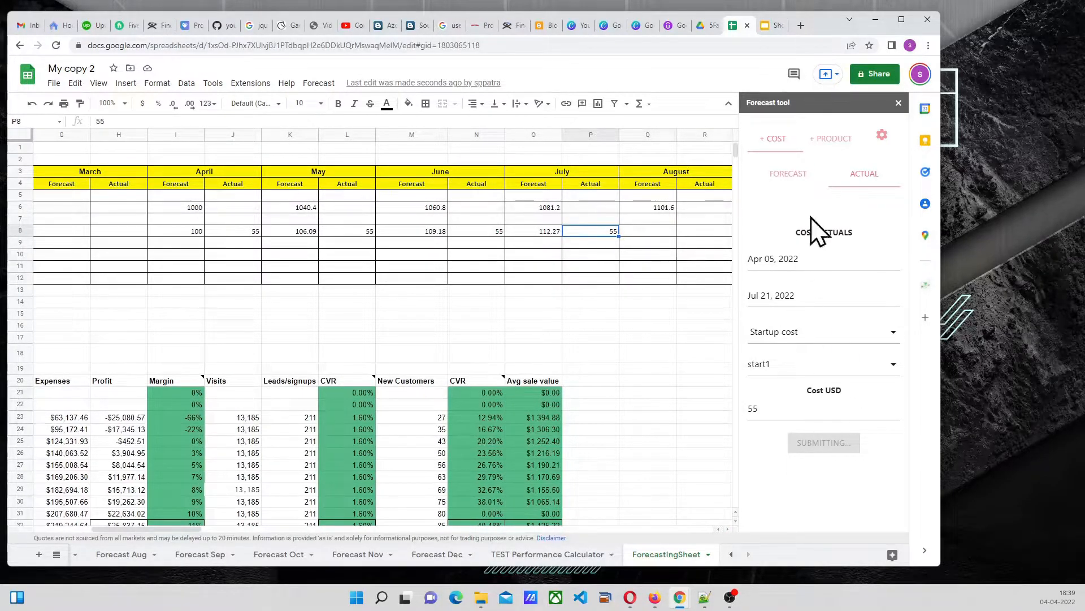
pyautogui.moveTo(402, 111)
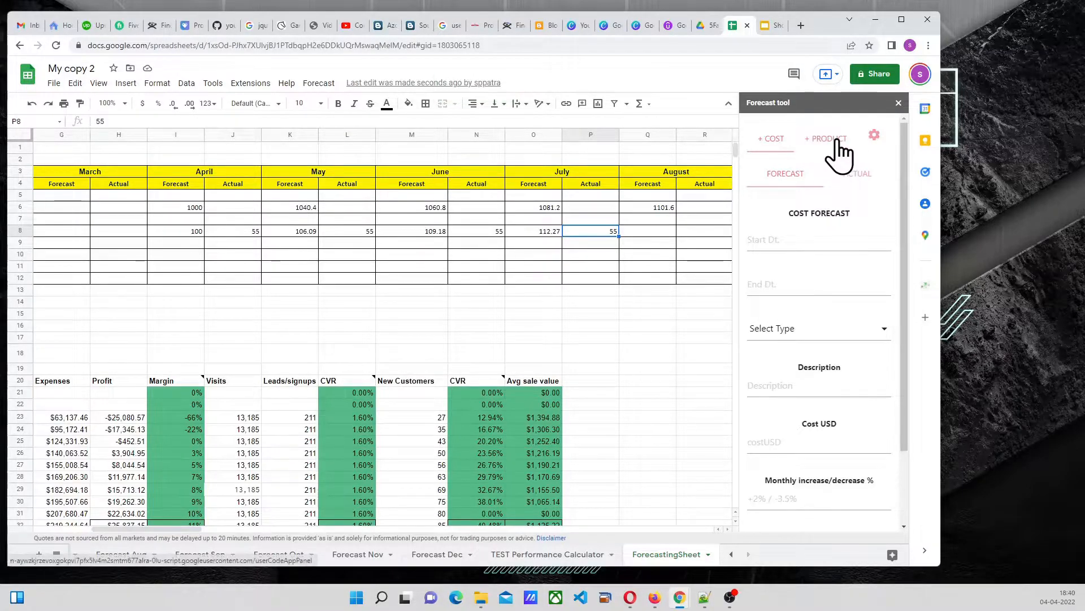
# - Start a product forecast on the TEST Performance Calculator sheet running Apr 04 – Jun 08, 2022
pyautogui.click(826, 138)
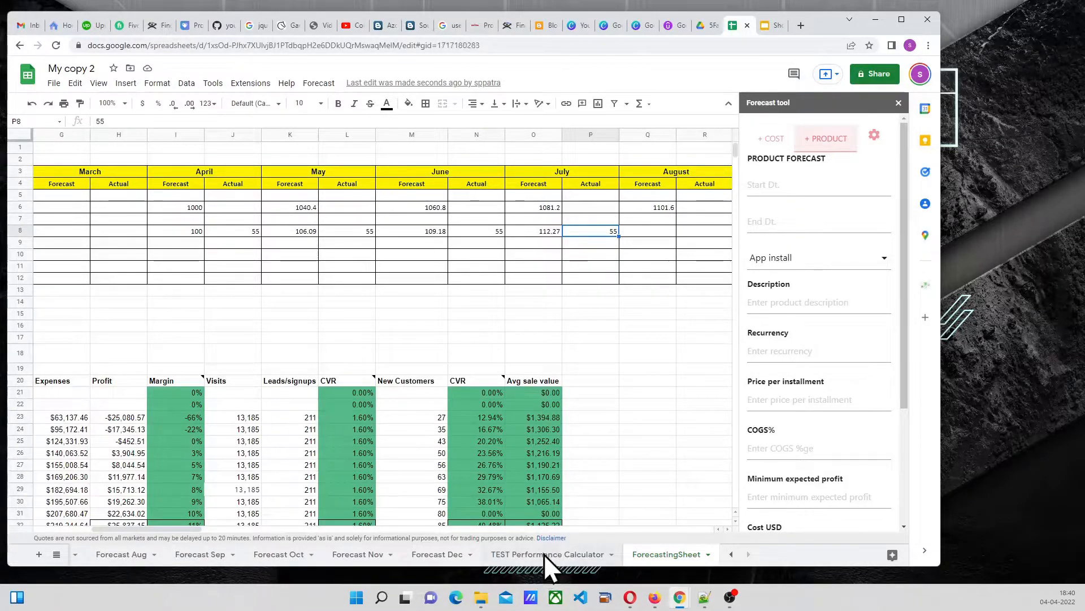
pyautogui.click(548, 554)
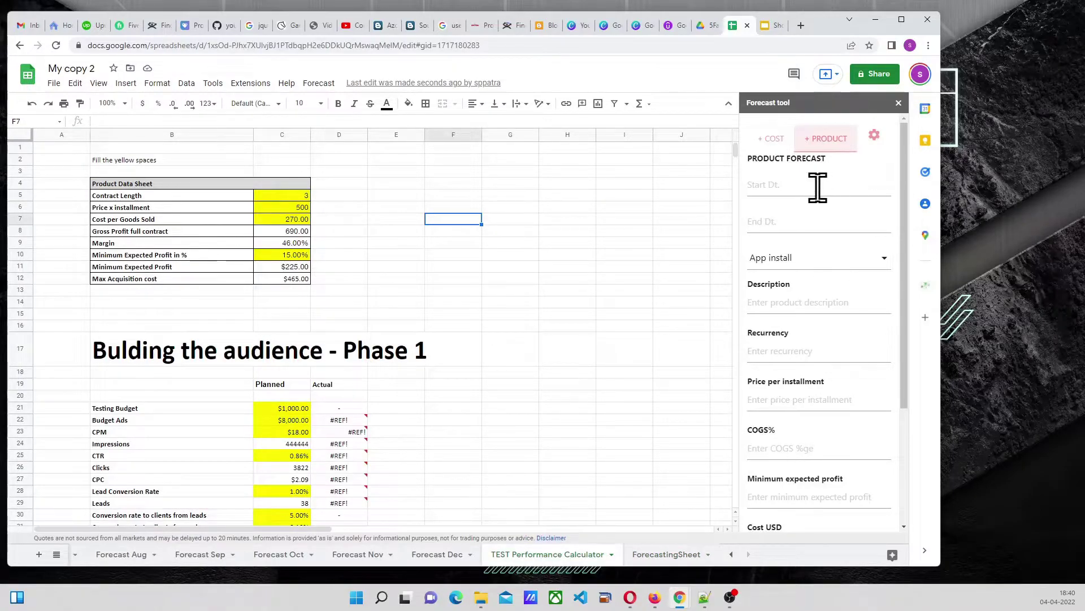
pyautogui.click(819, 187)
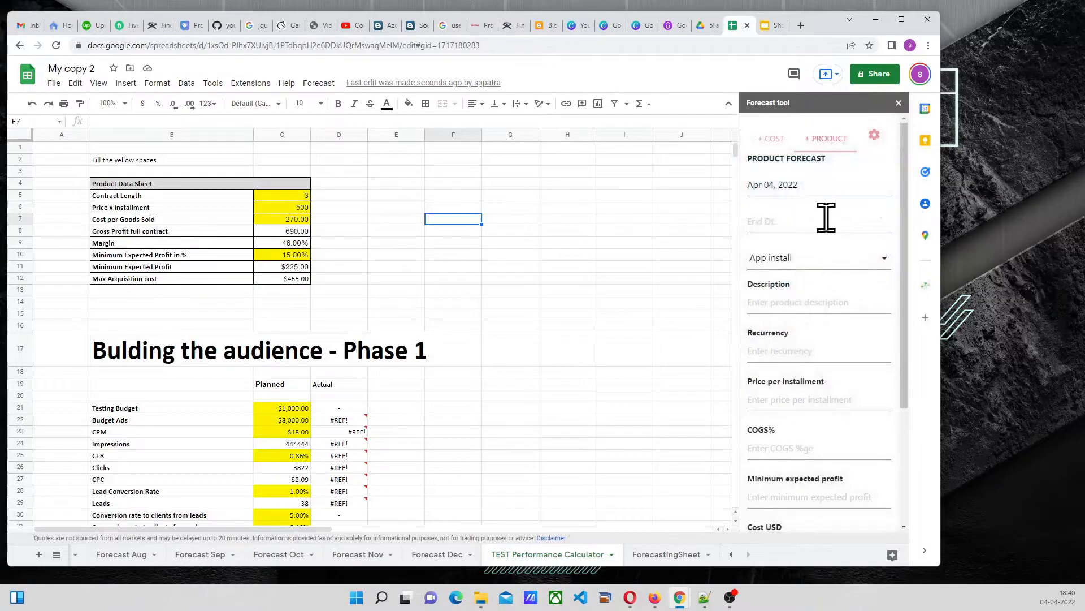
pyautogui.click(825, 220)
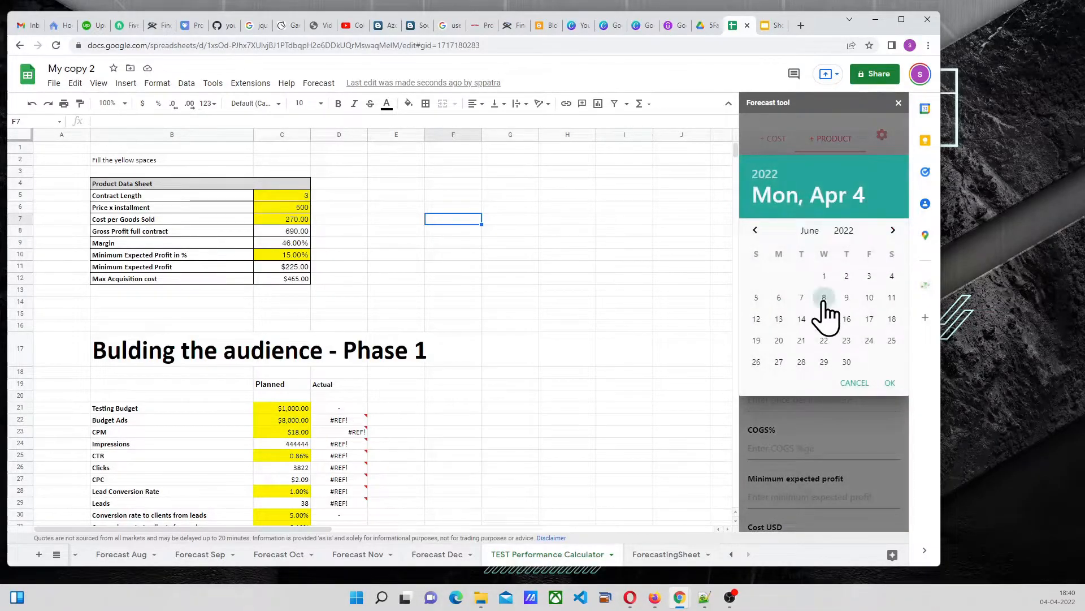
pyautogui.click(823, 297)
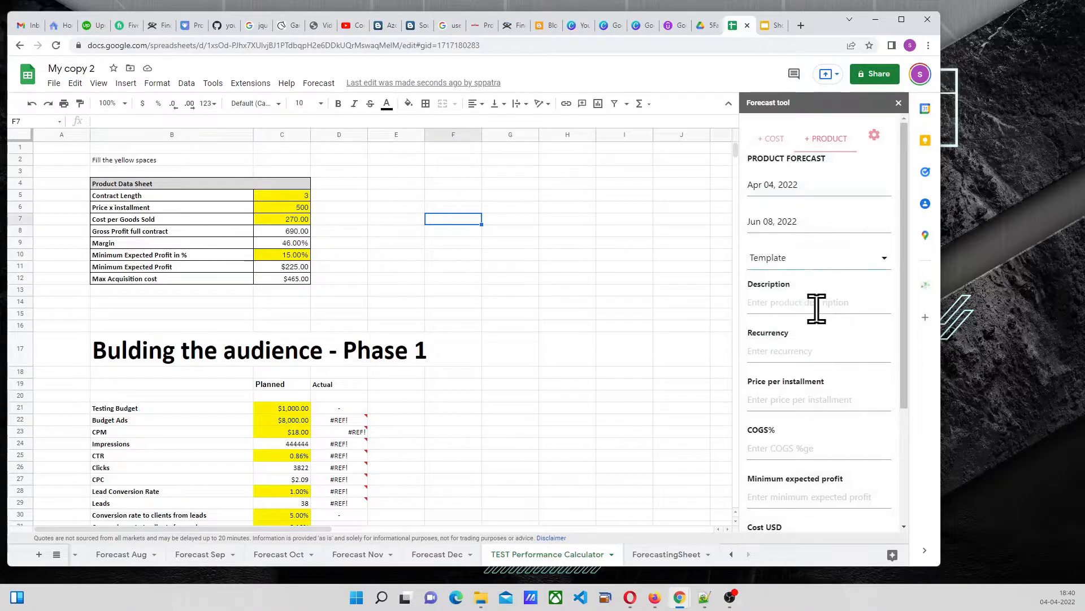
# - Fill Template type, description Template1Prod, recurrency R, price 25, cost 1000, 2% monthly, and submit the product
pyautogui.write('dddd')
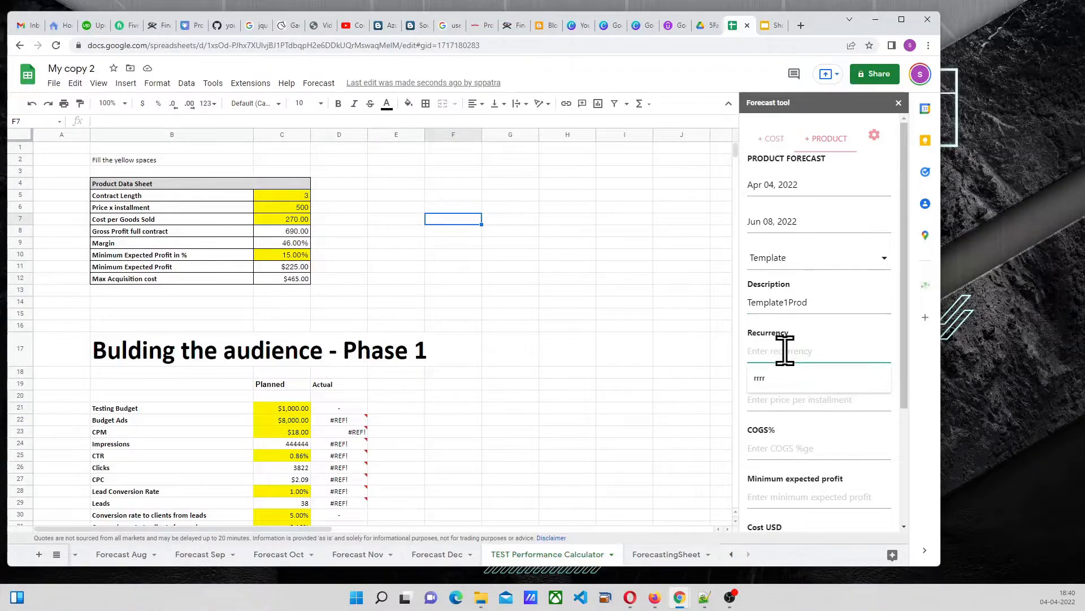
pyautogui.write('R')
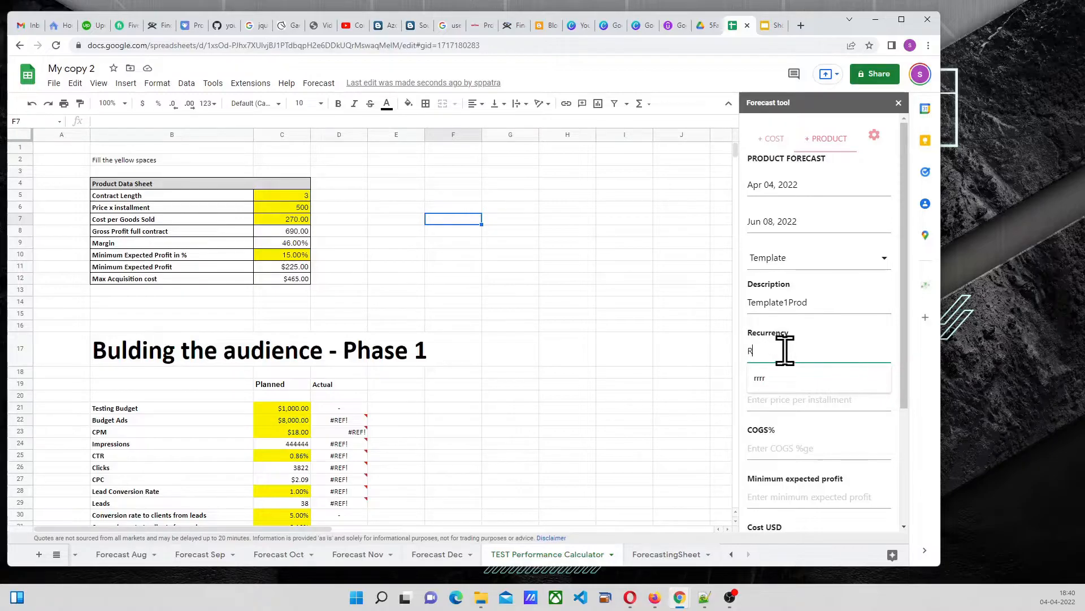
pyautogui.moveTo(790, 409)
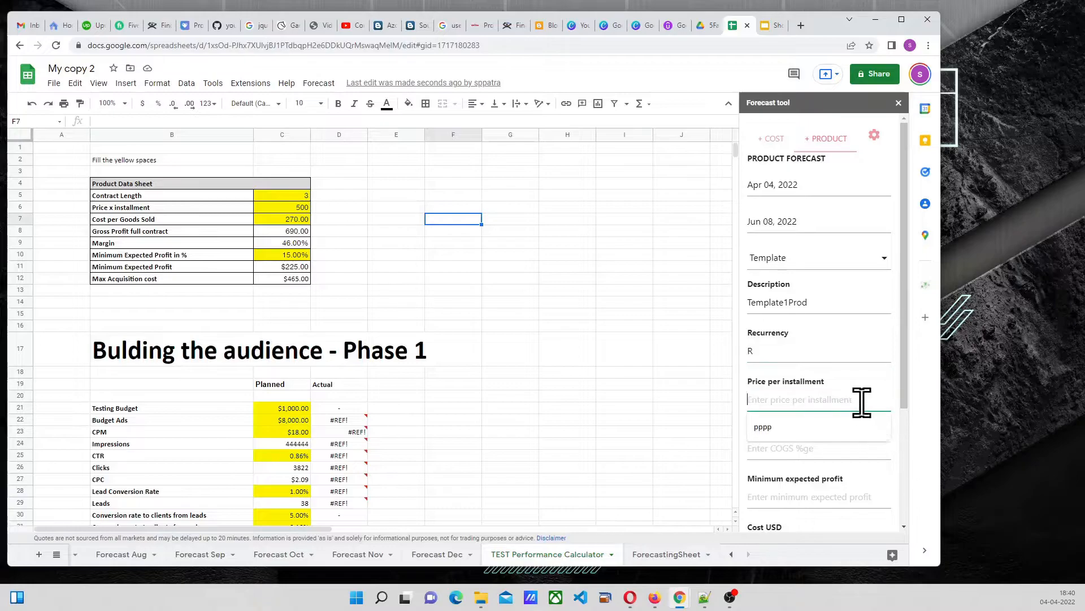
pyautogui.write('25')
pyautogui.click(819, 448)
pyautogui.write('3')
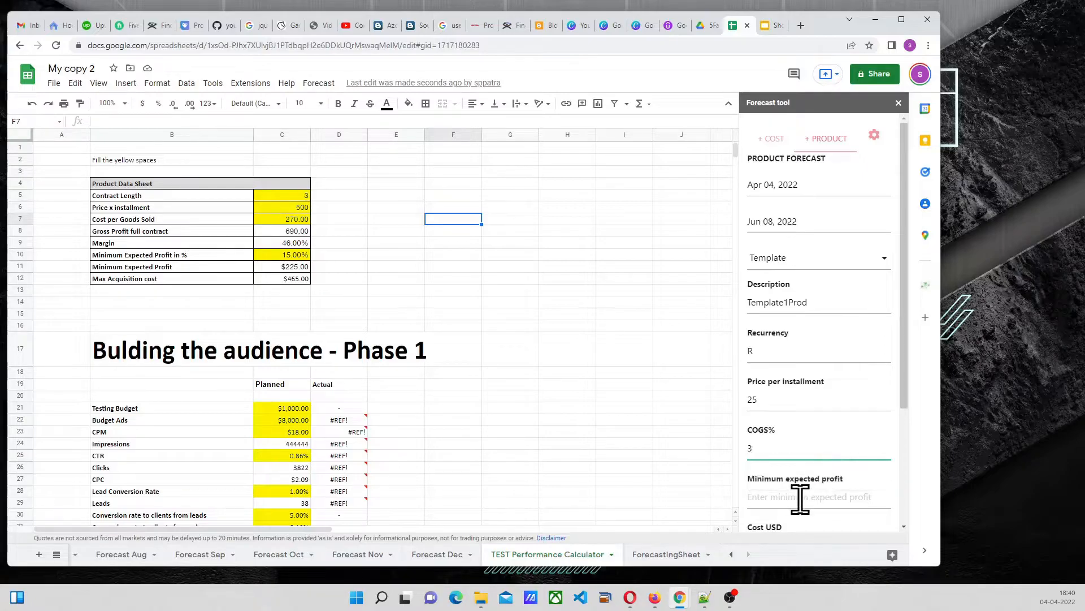
pyautogui.write('12')
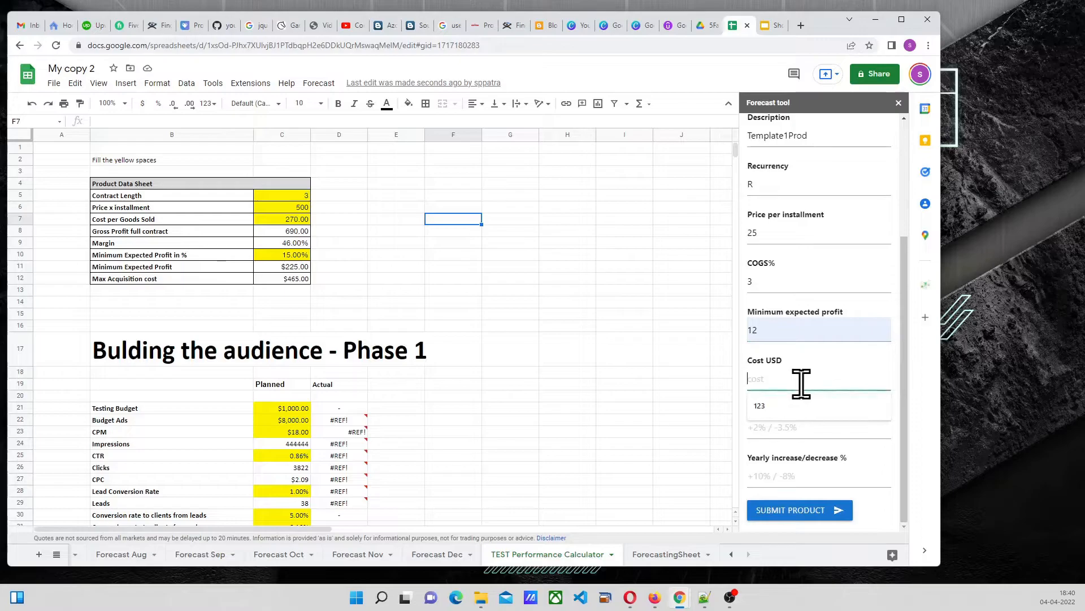
pyautogui.write('1000')
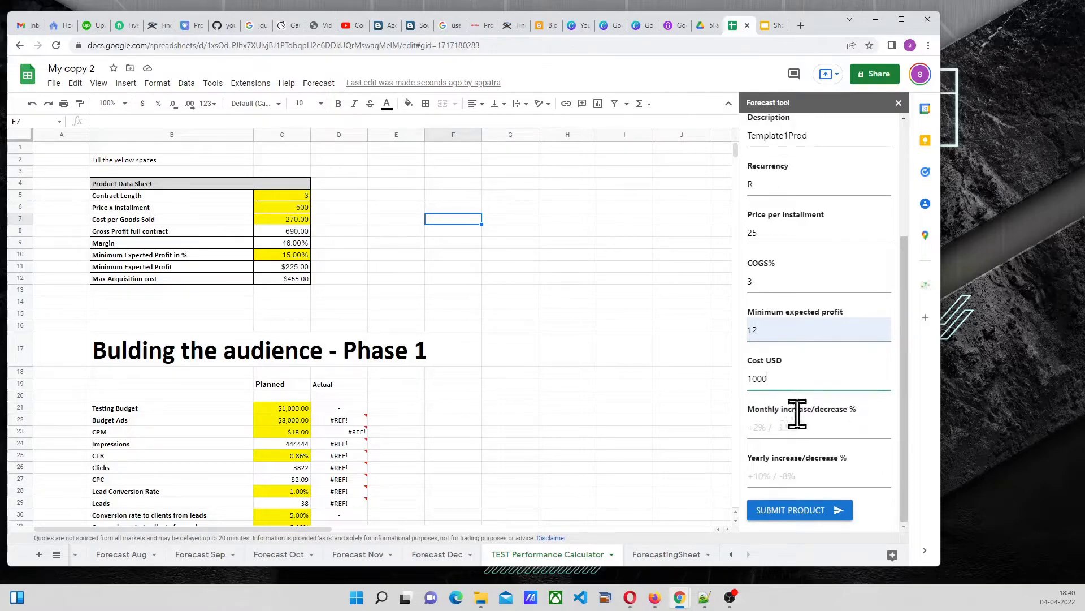
pyautogui.write('2')
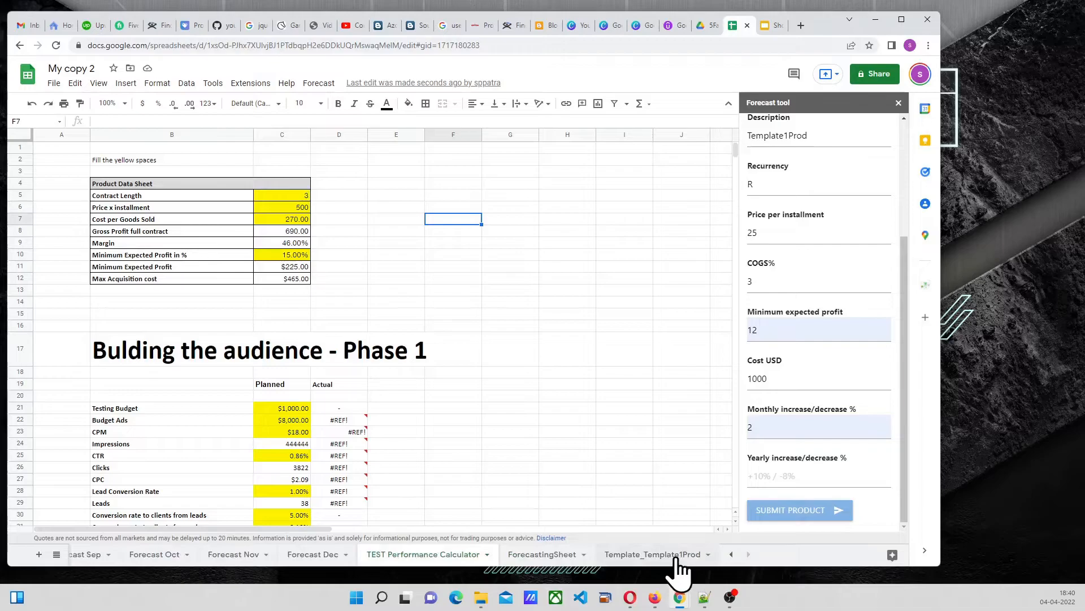
# - Show the new Template_Template1Prod sheet with inputs R, 25, 1000 and #VALUE! results
pyautogui.click(651, 554)
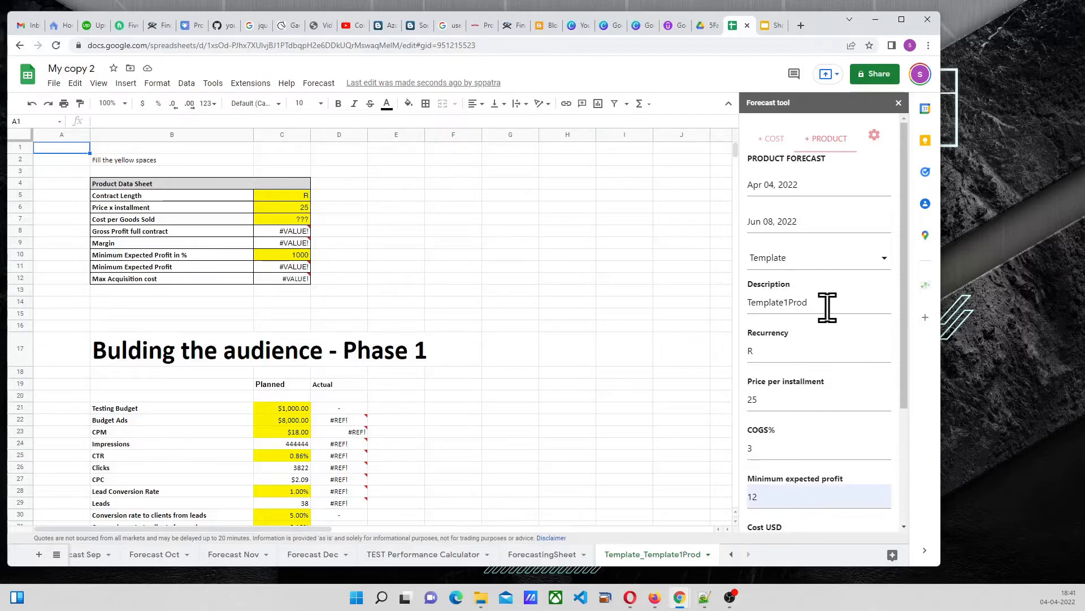
pyautogui.moveTo(704, 312)
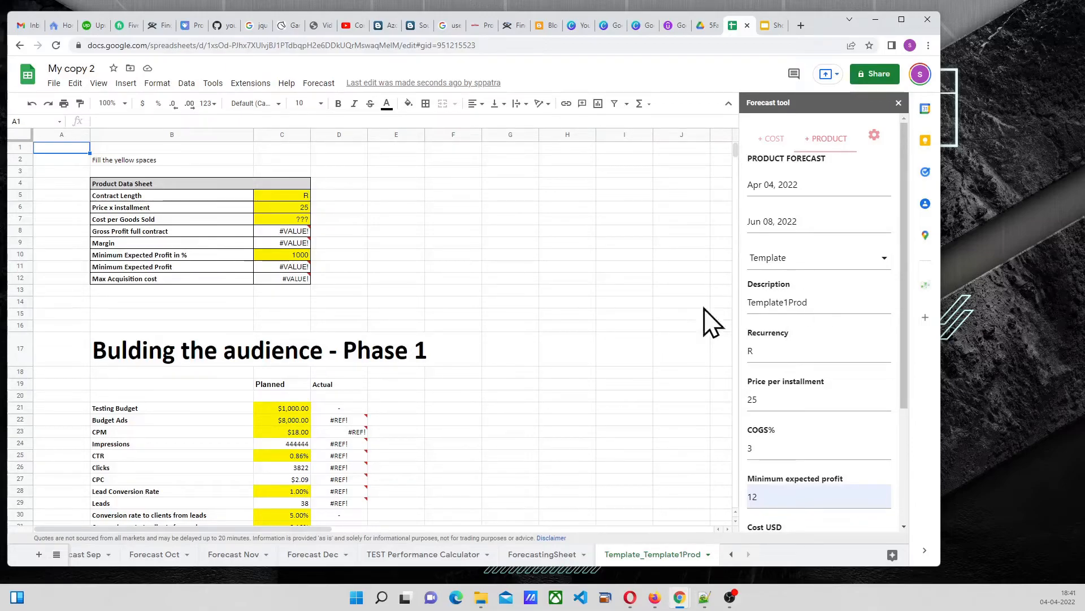
pyautogui.moveTo(830, 305)
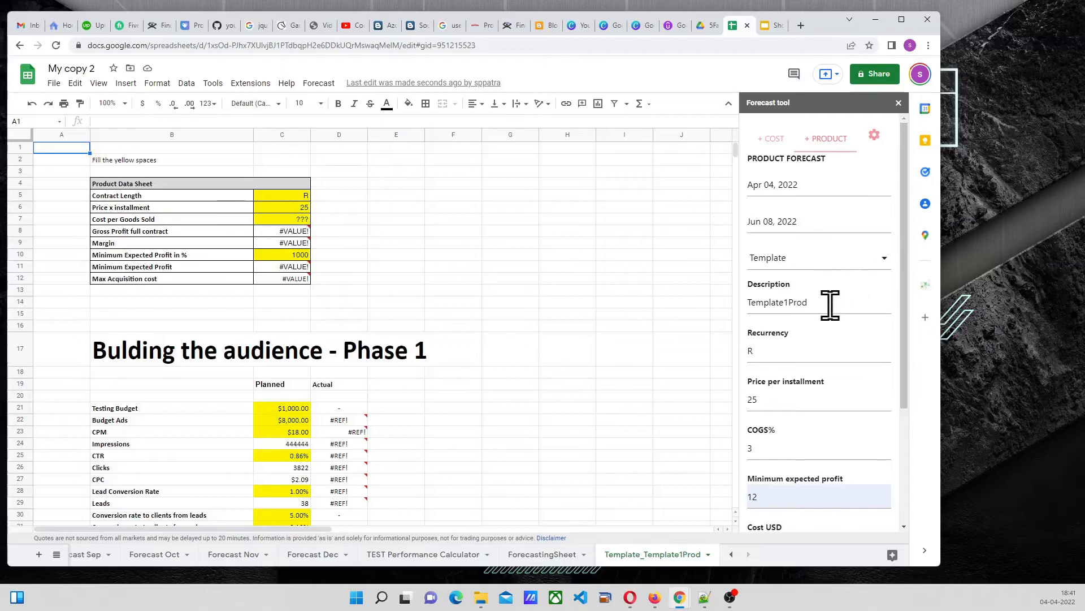
pyautogui.moveTo(276, 181)
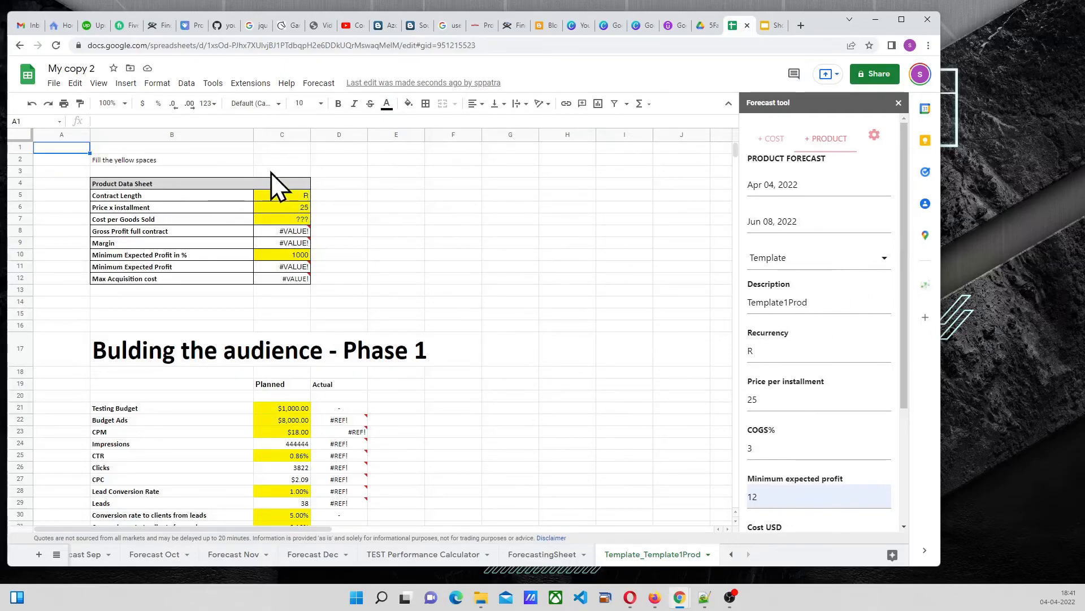